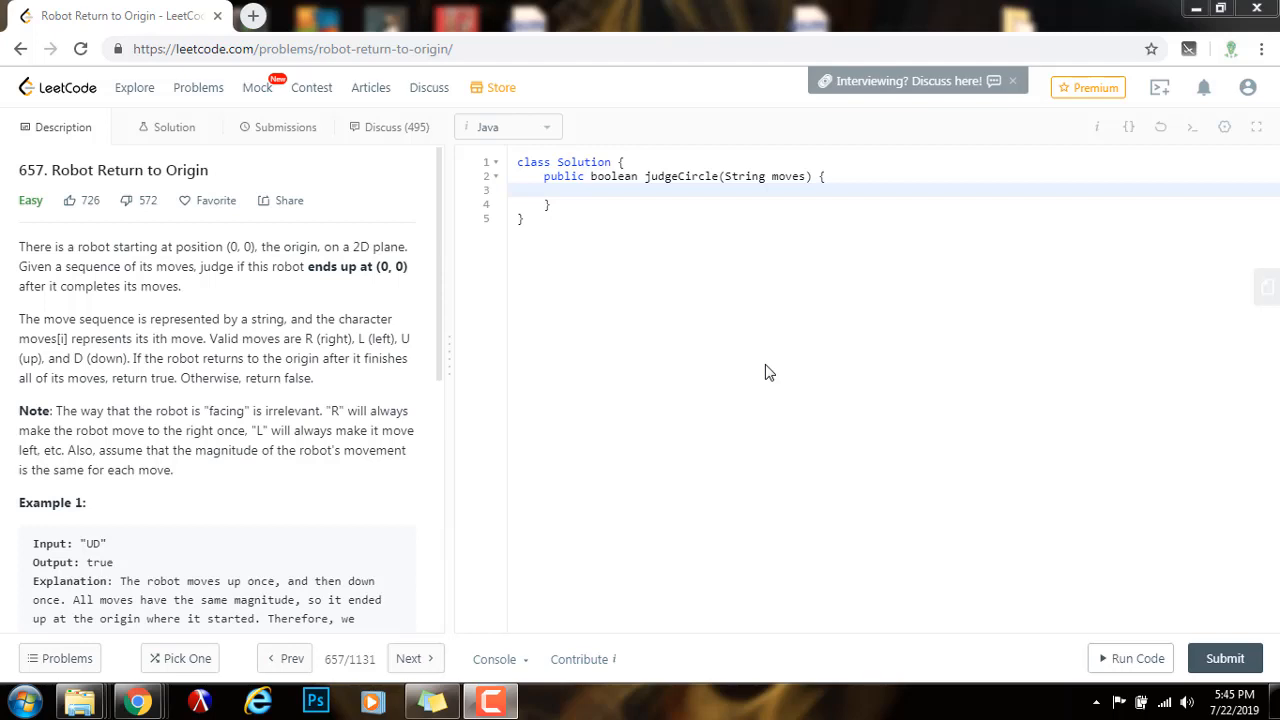
mouse_move(5, 185)
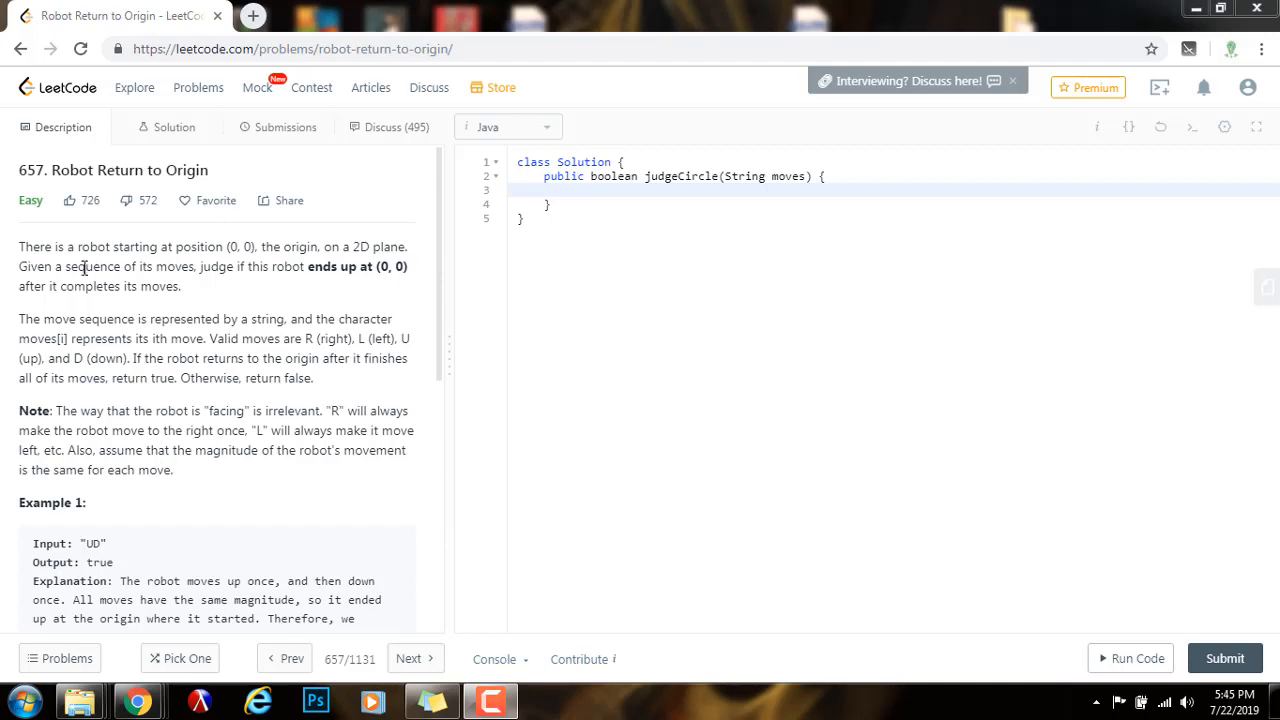
mouse_move(180, 245)
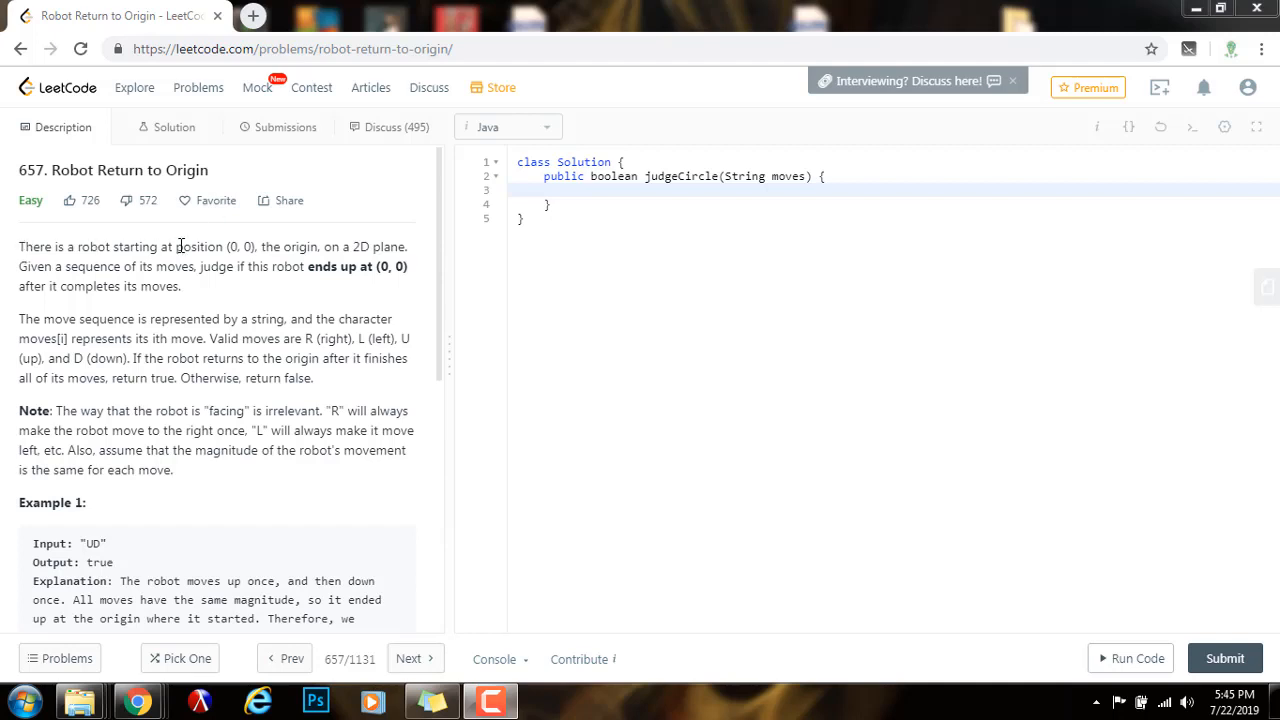
mouse_move(314, 246)
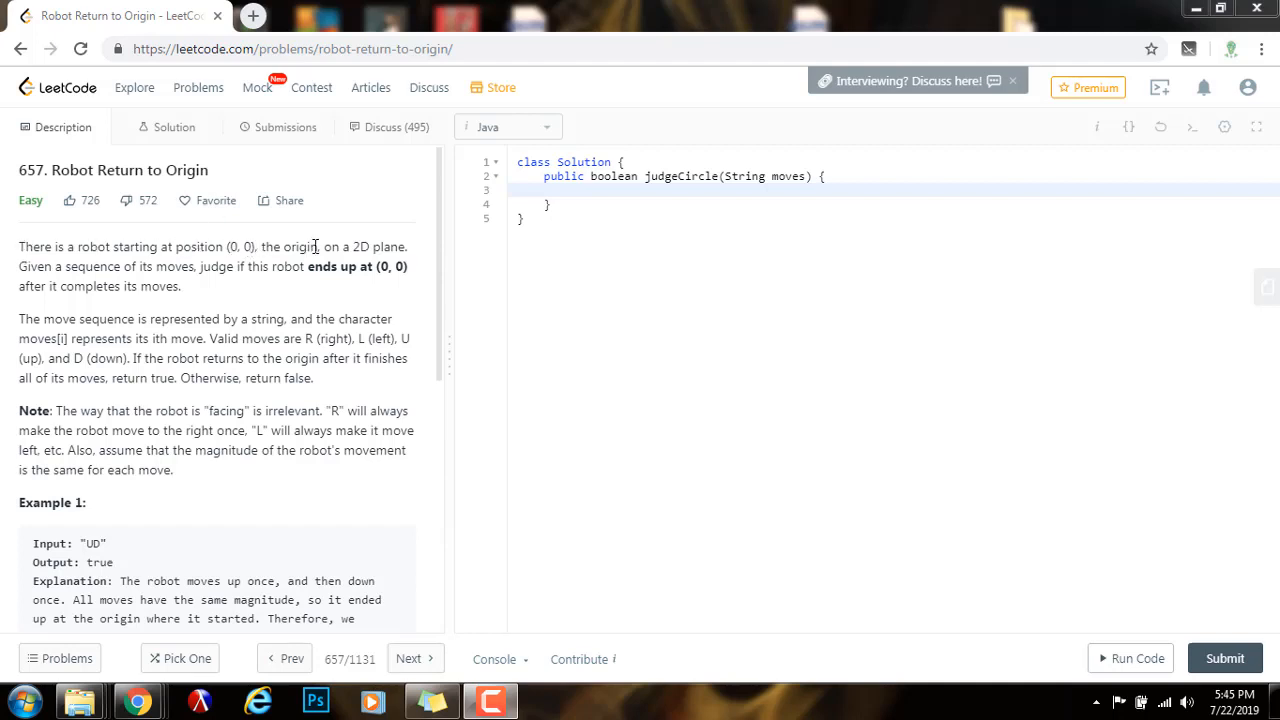
mouse_move(75, 315)
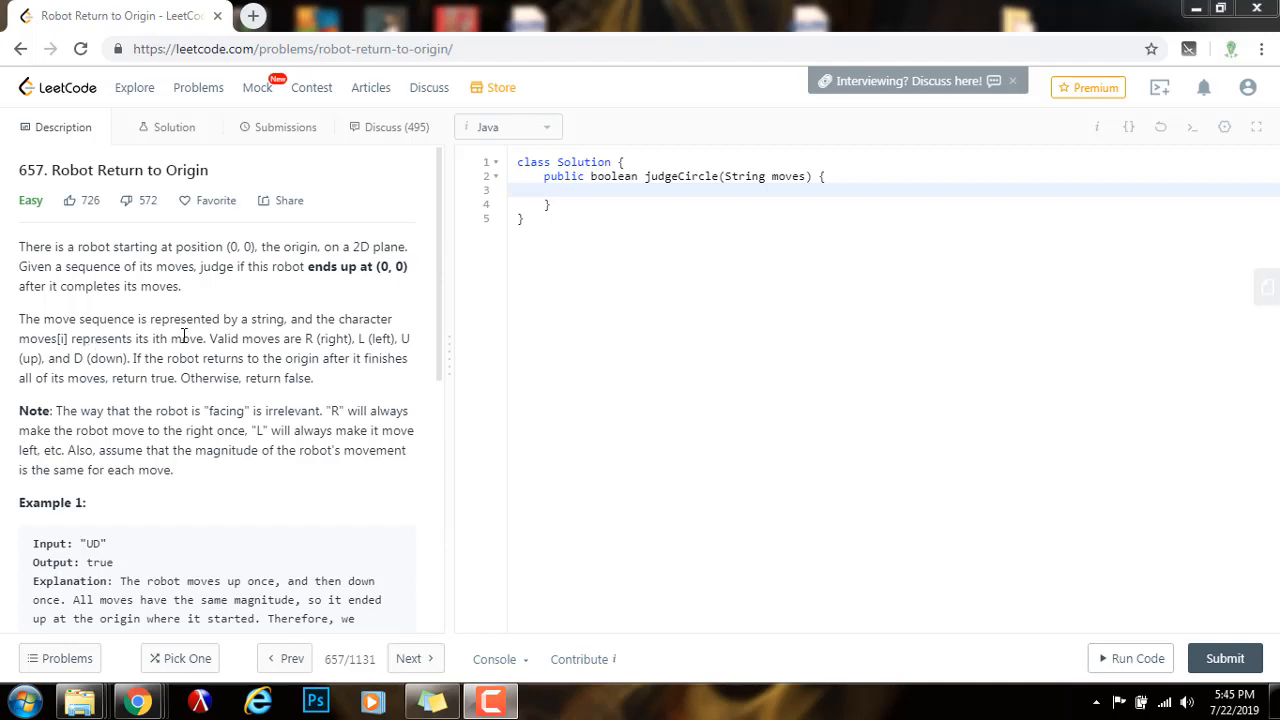
mouse_move(305, 342)
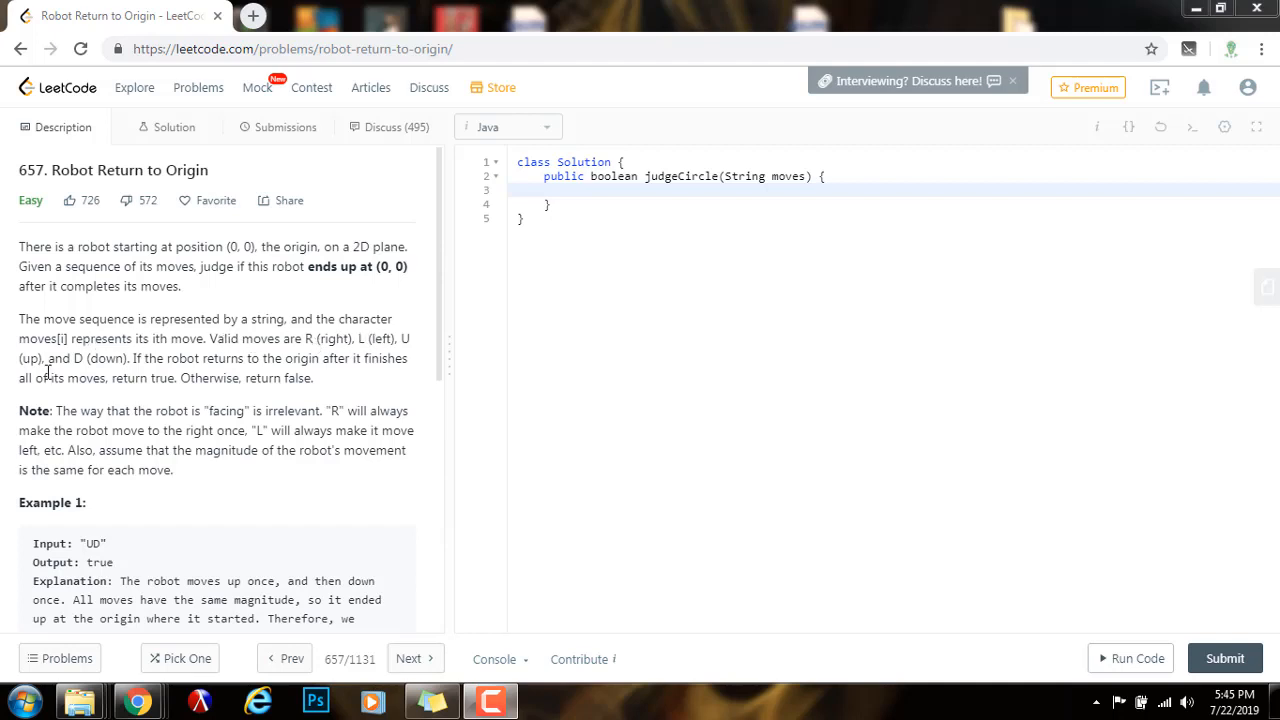
mouse_move(120, 357)
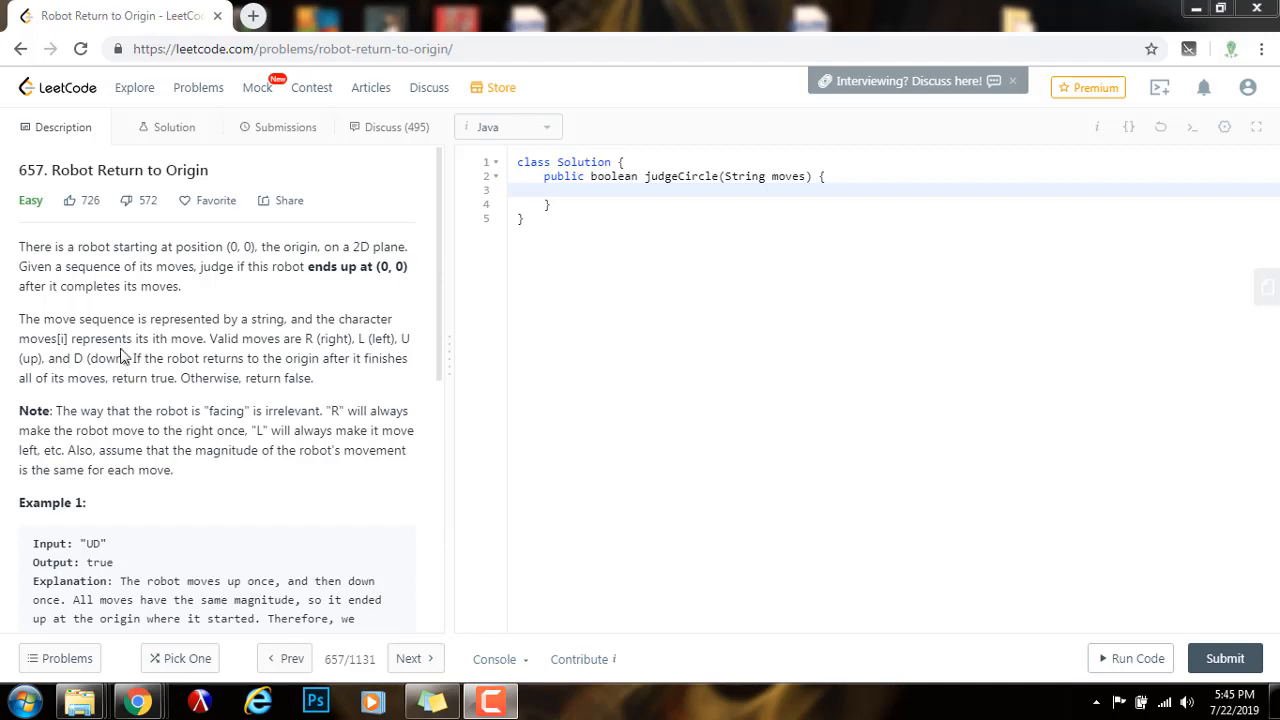
mouse_move(317, 362)
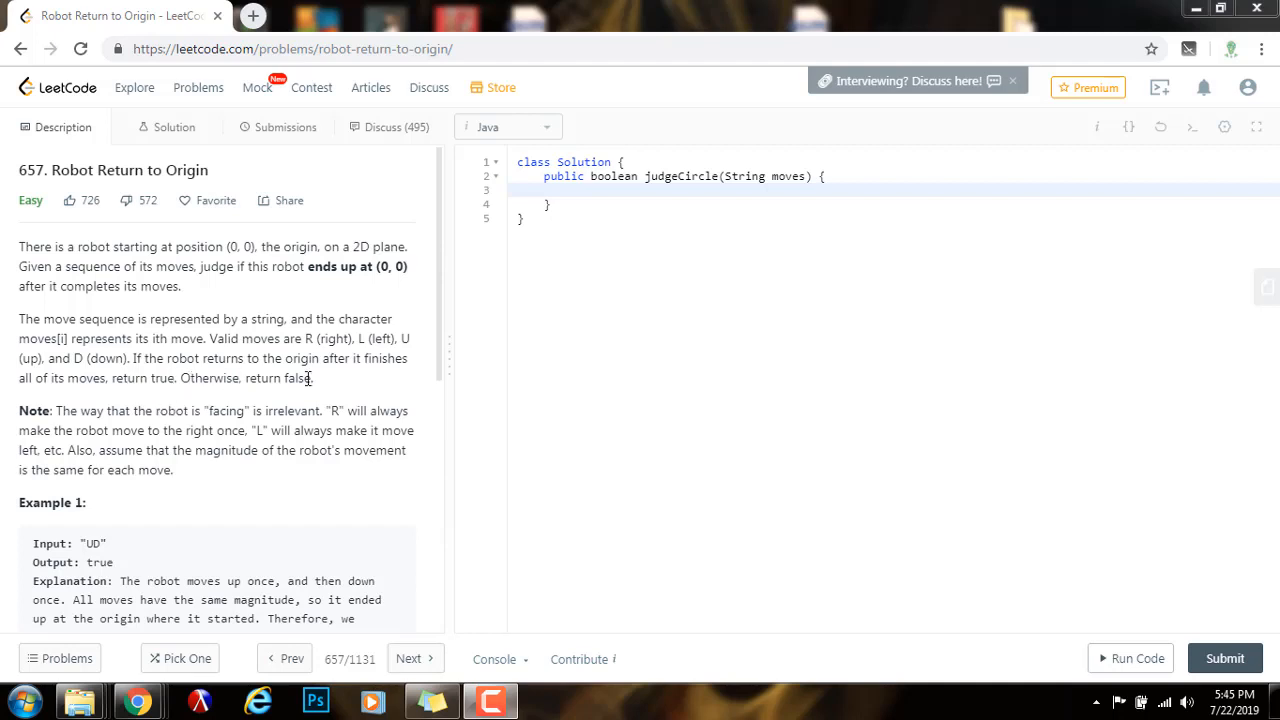
- Read through the problem description, briefly highlighting the explanation of why LL returns false
scroll("down", 3)
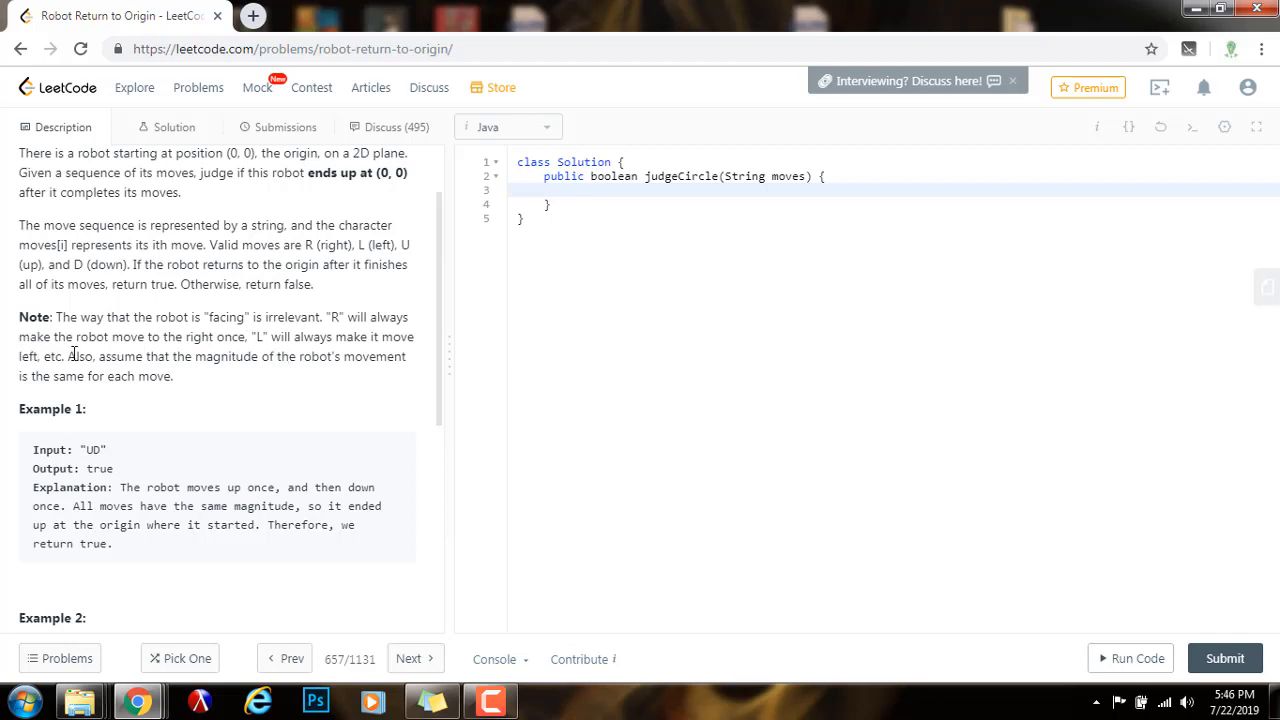
mouse_move(84, 363)
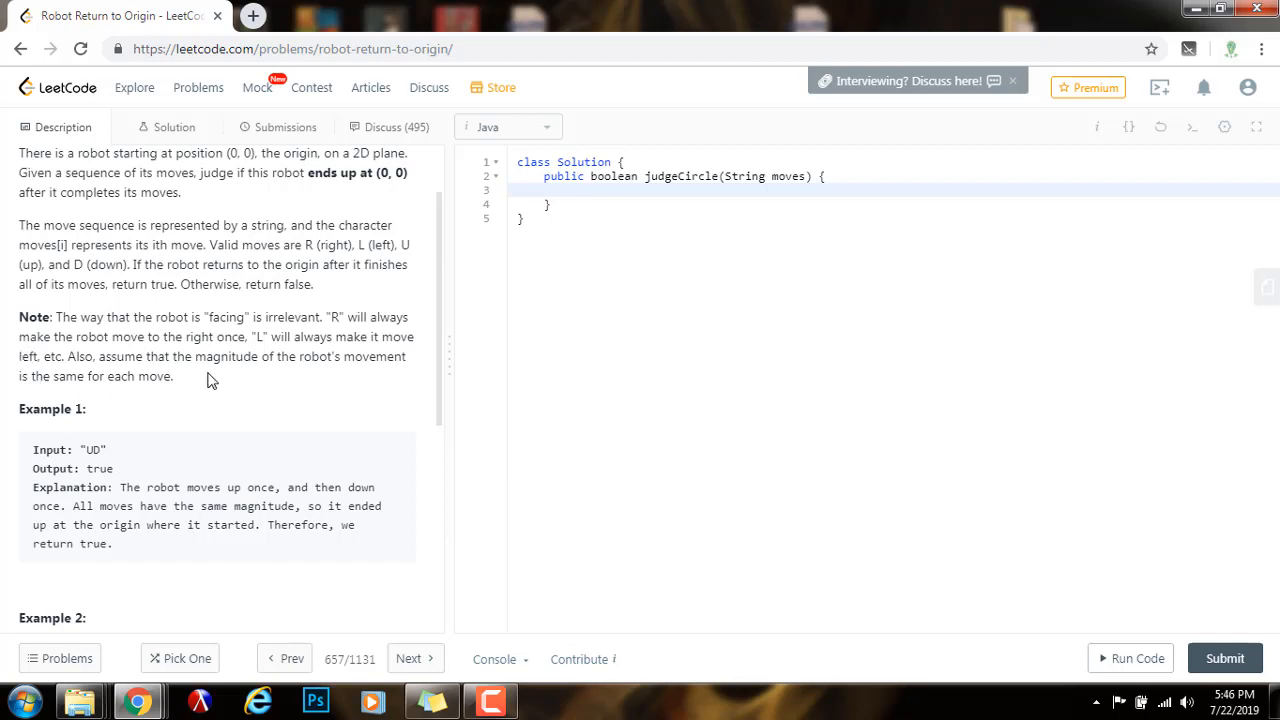
scroll("down", 3)
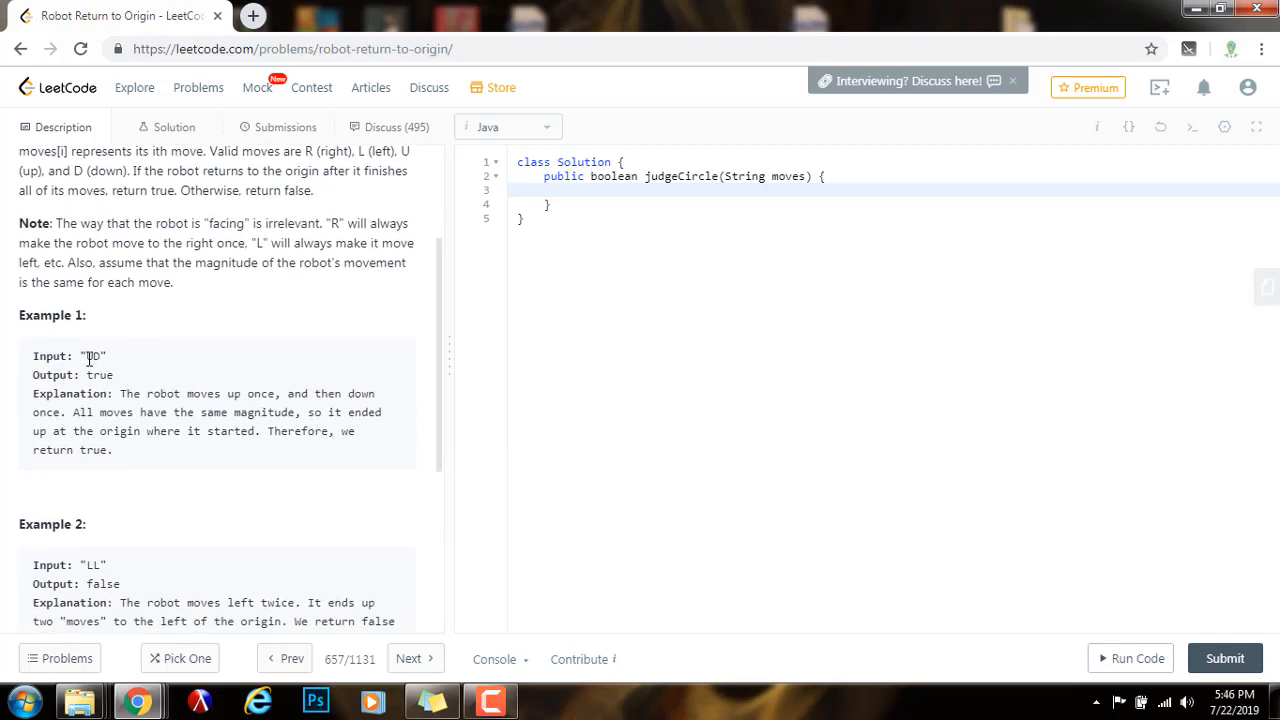
double_click(92, 356)
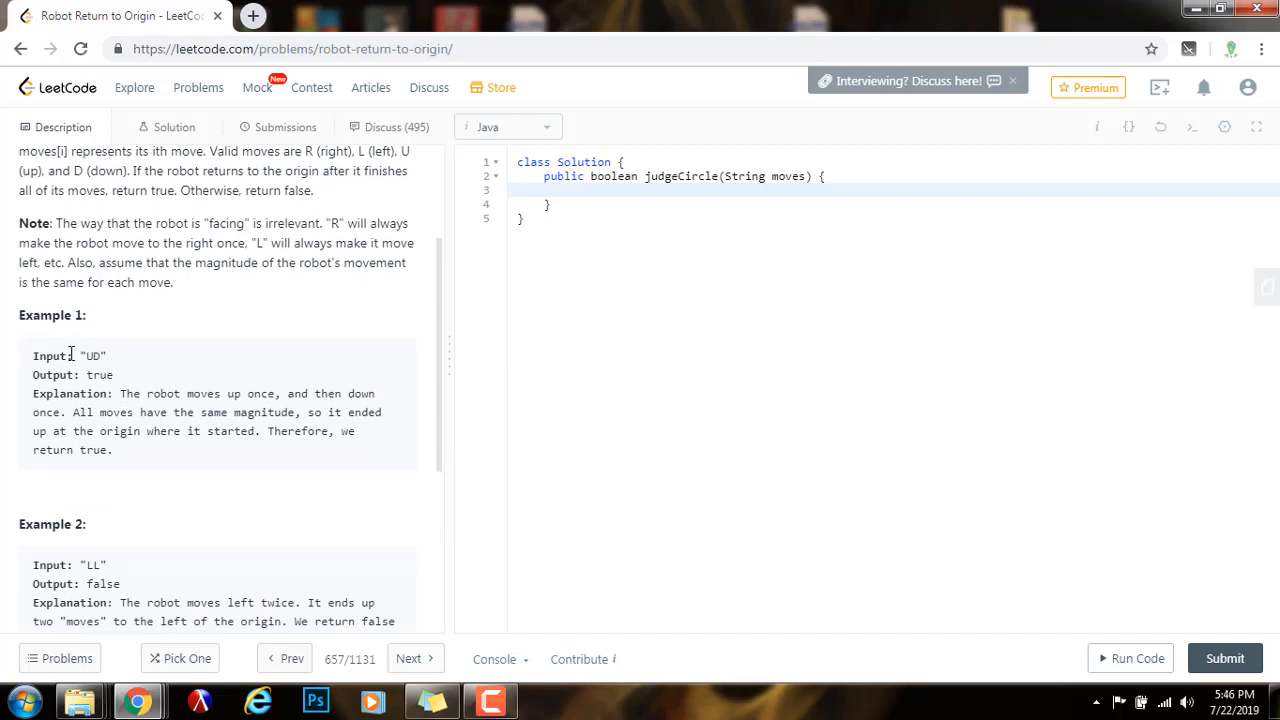
mouse_move(123, 367)
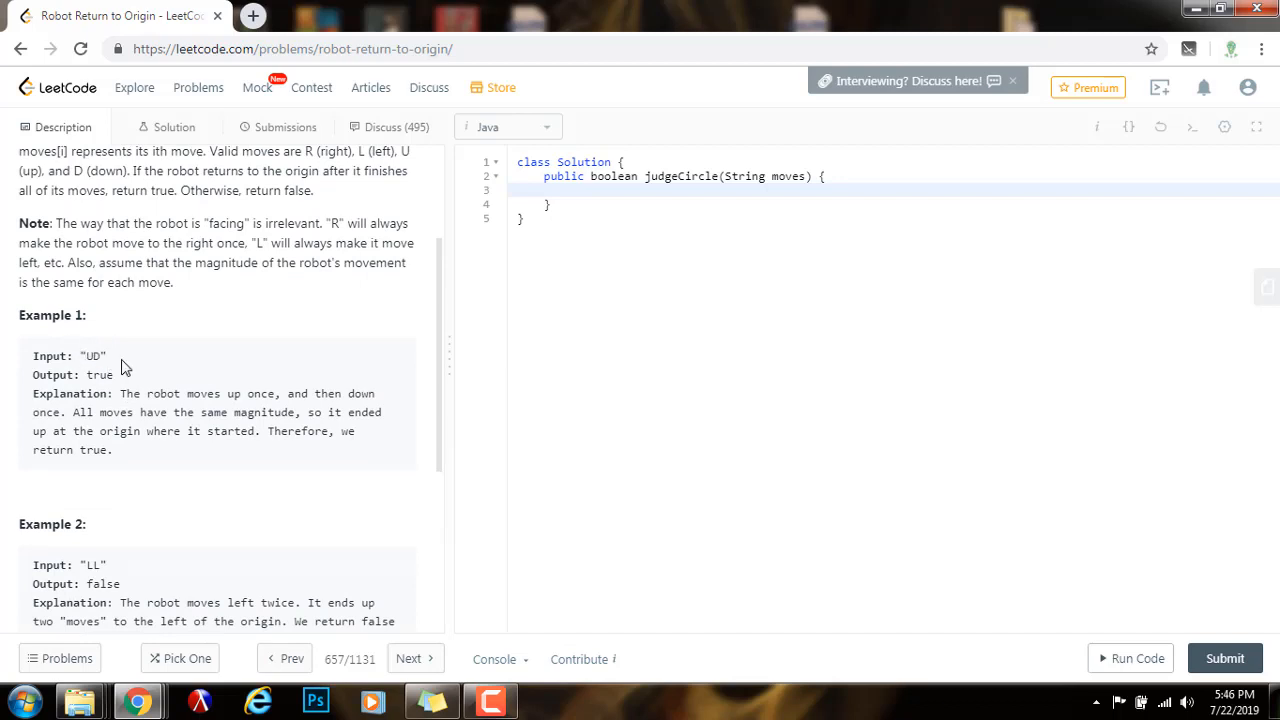
double_click(72, 374)
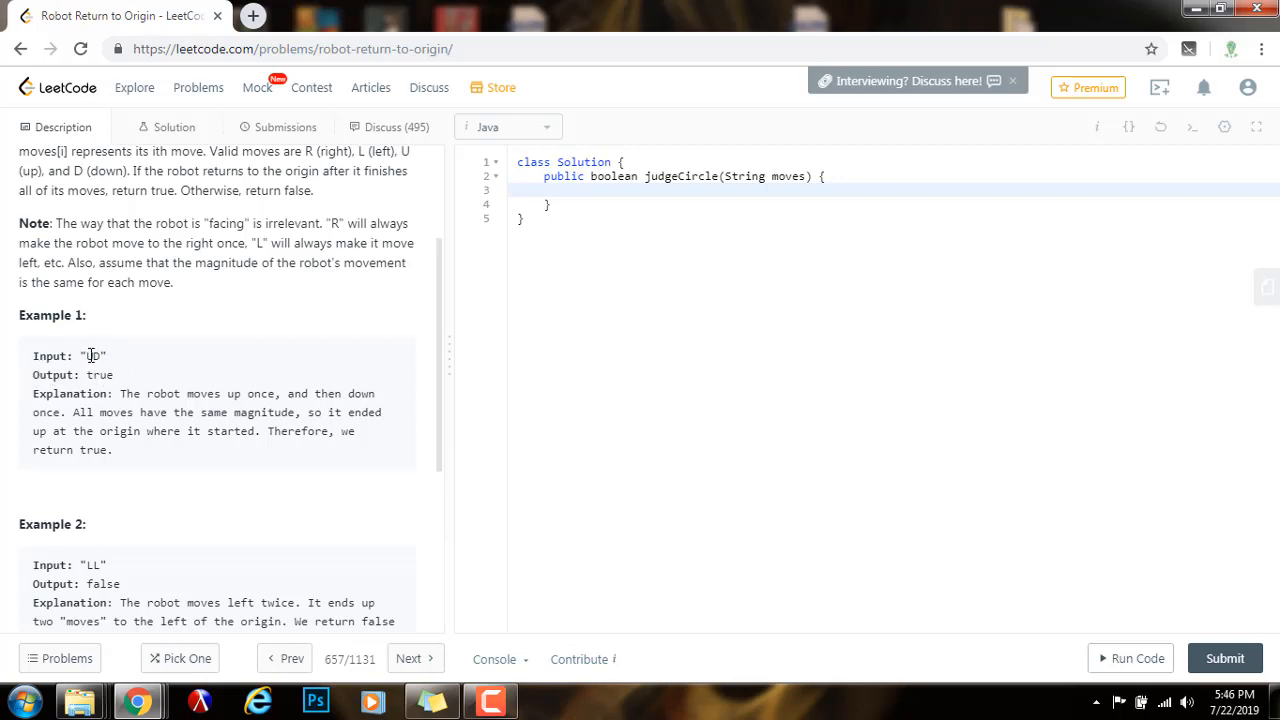
mouse_move(90, 343)
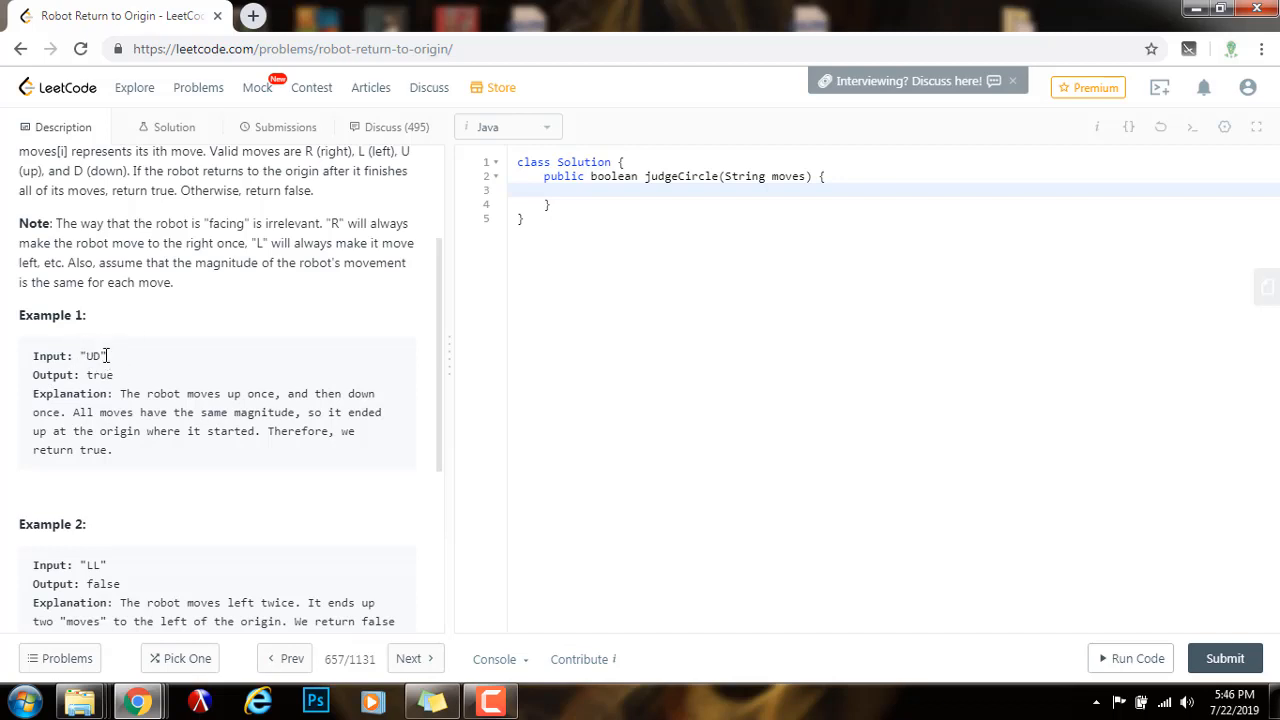
mouse_move(118, 359)
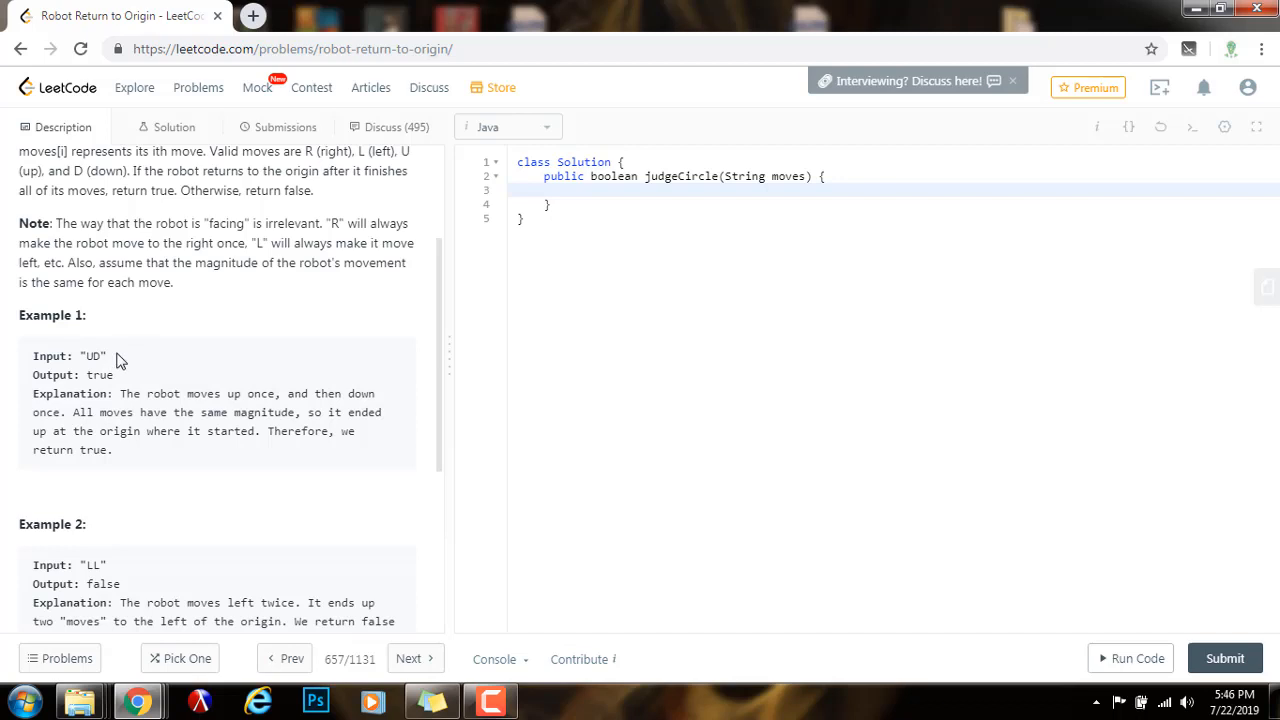
mouse_move(117, 392)
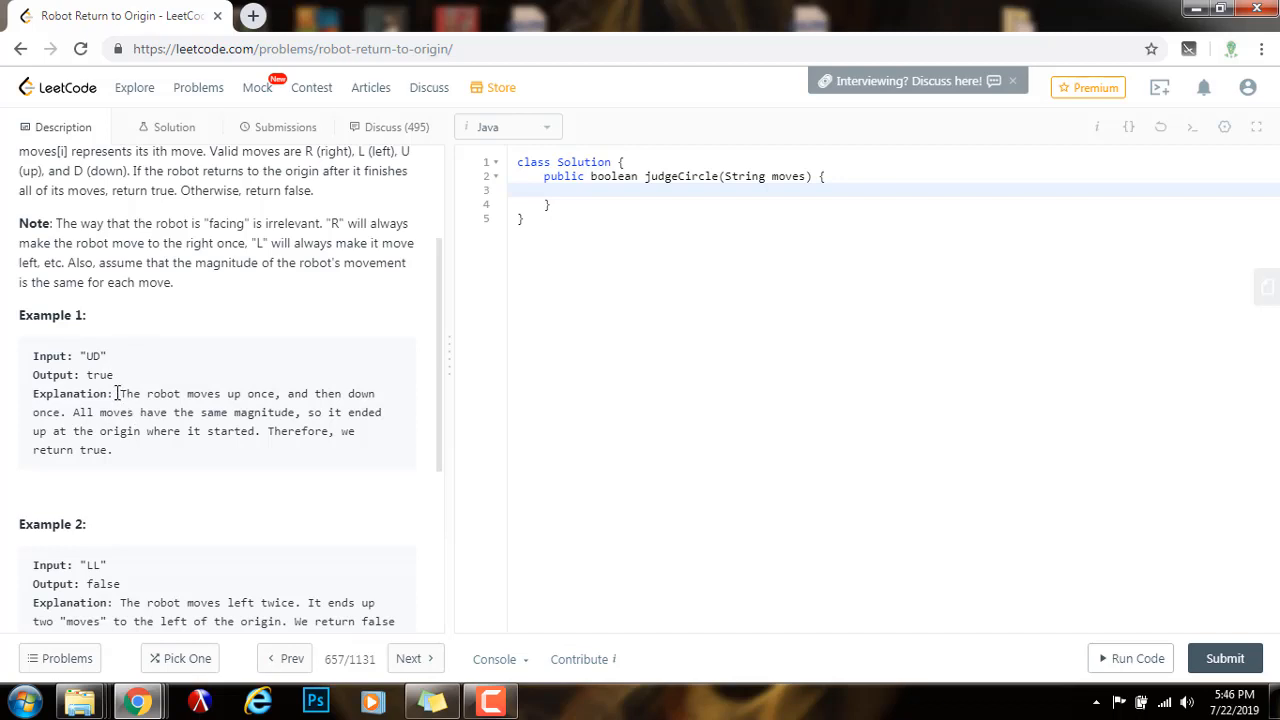
mouse_move(64, 436)
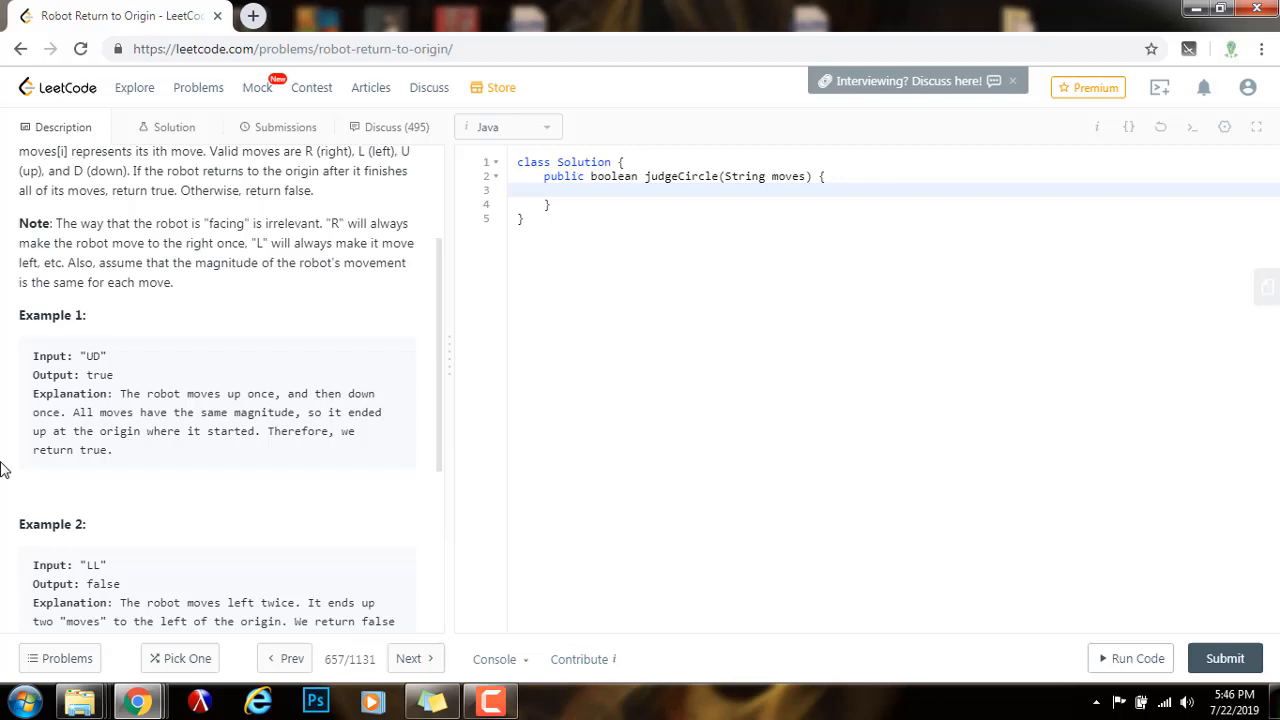
scroll("down", 3)
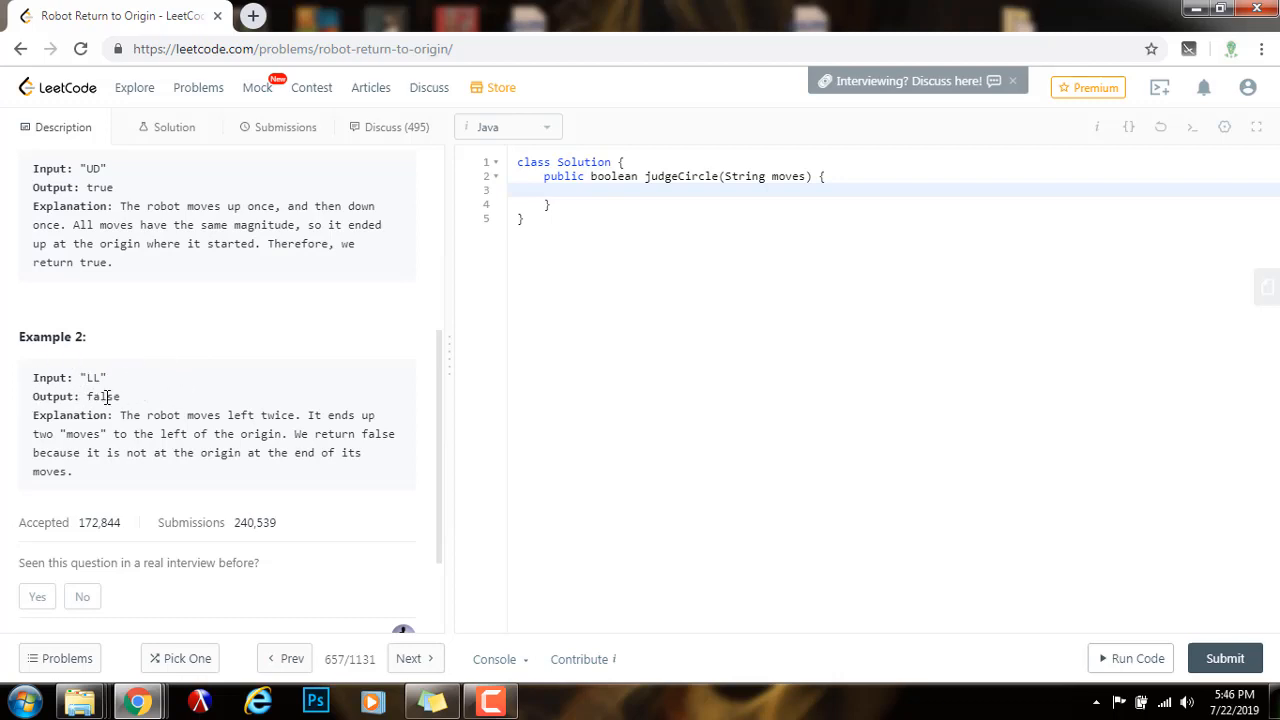
double_click(103, 396)
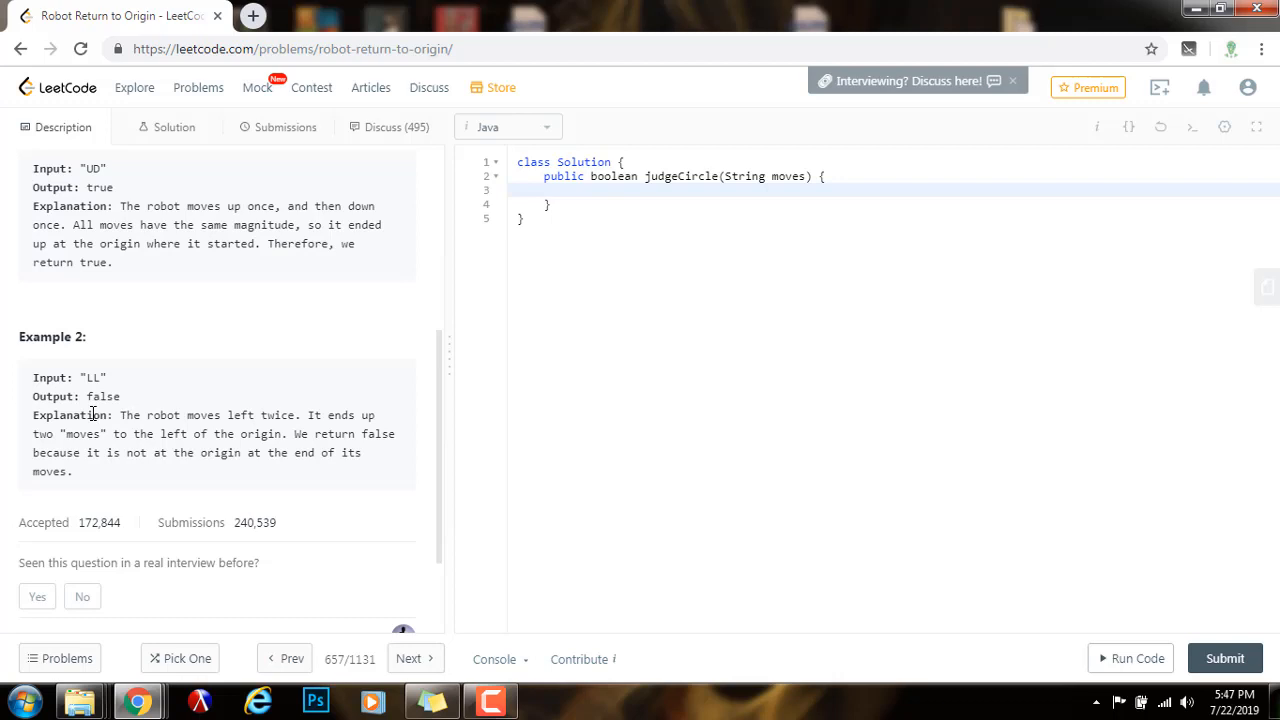
left_click_drag(120, 415, 305, 415)
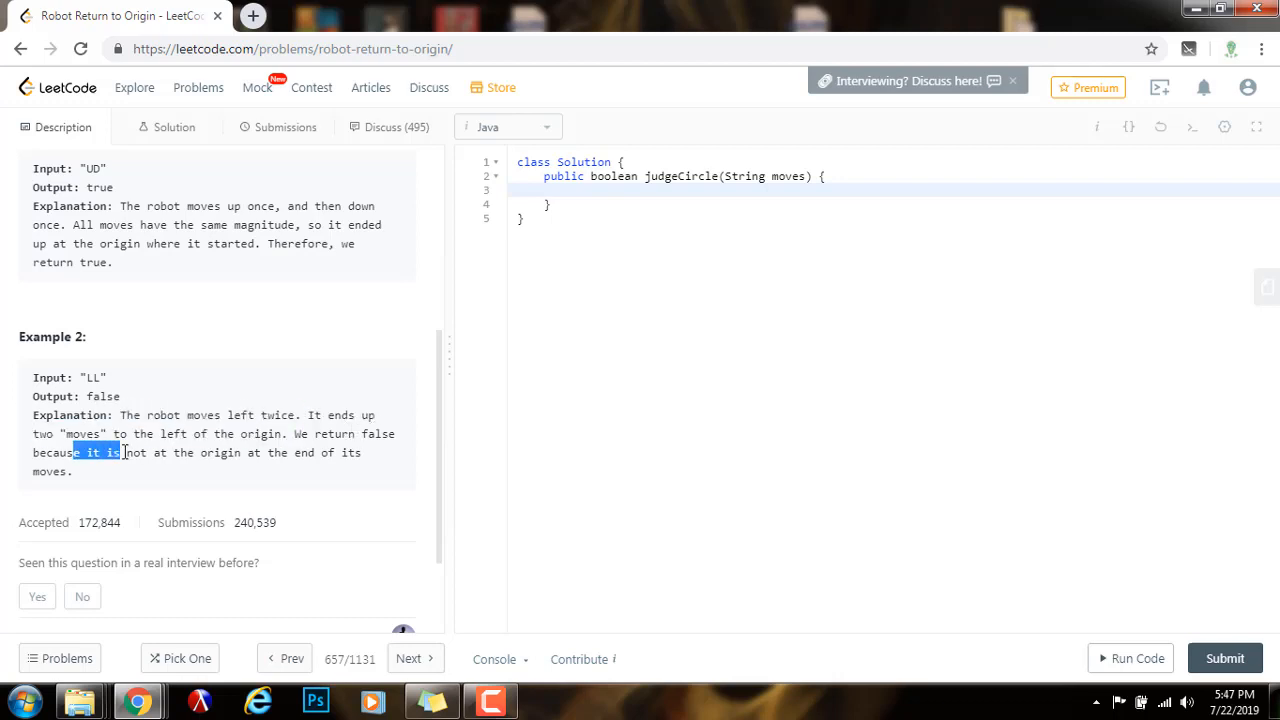
left_click(92, 471)
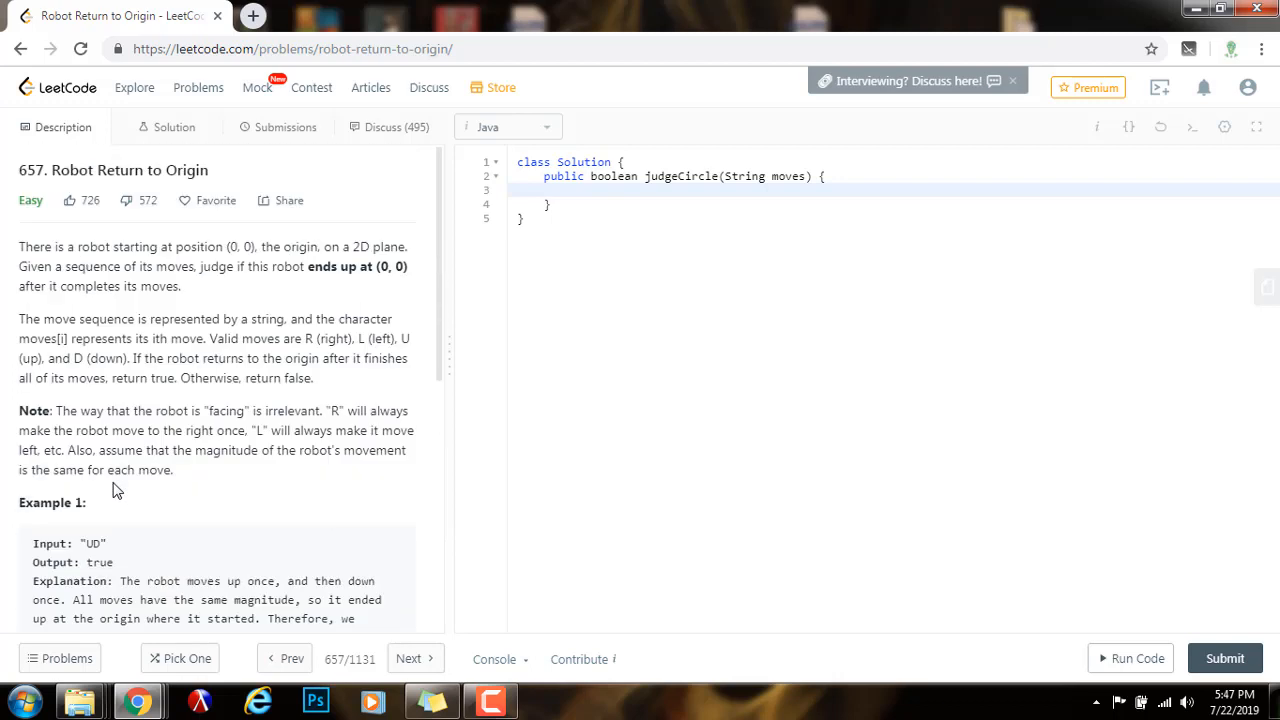
mouse_move(225, 483)
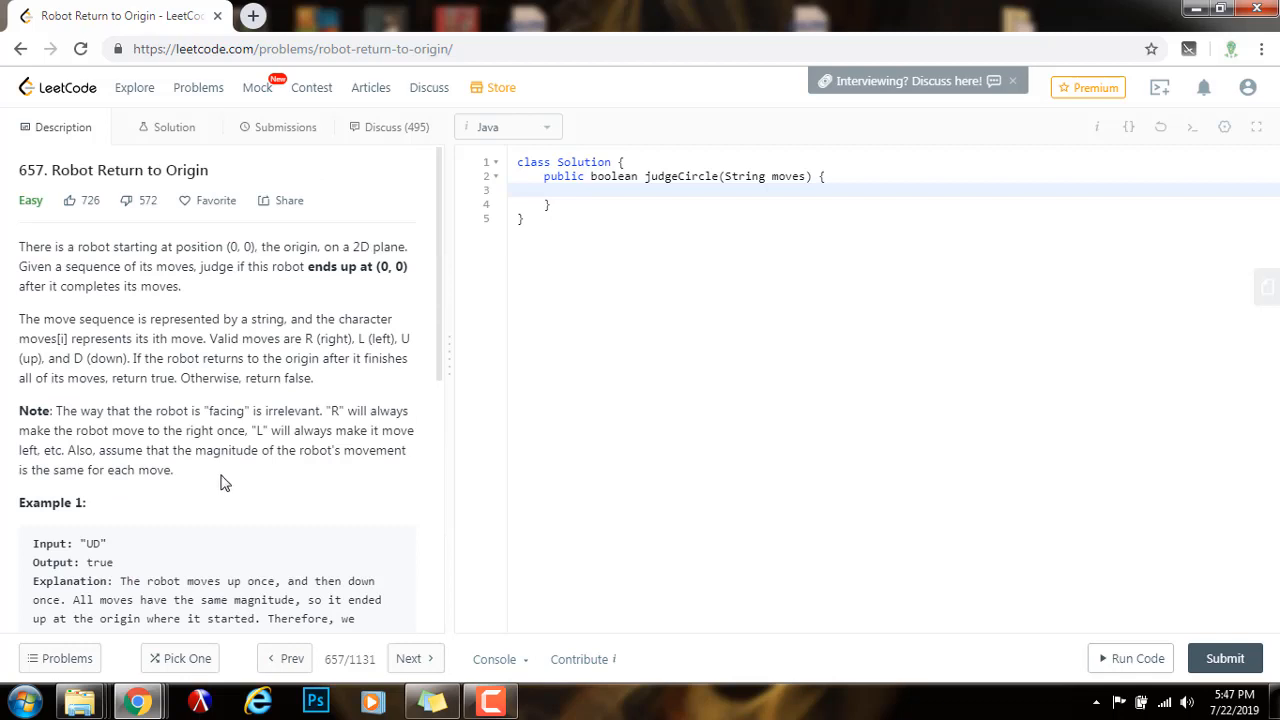
mouse_move(200, 488)
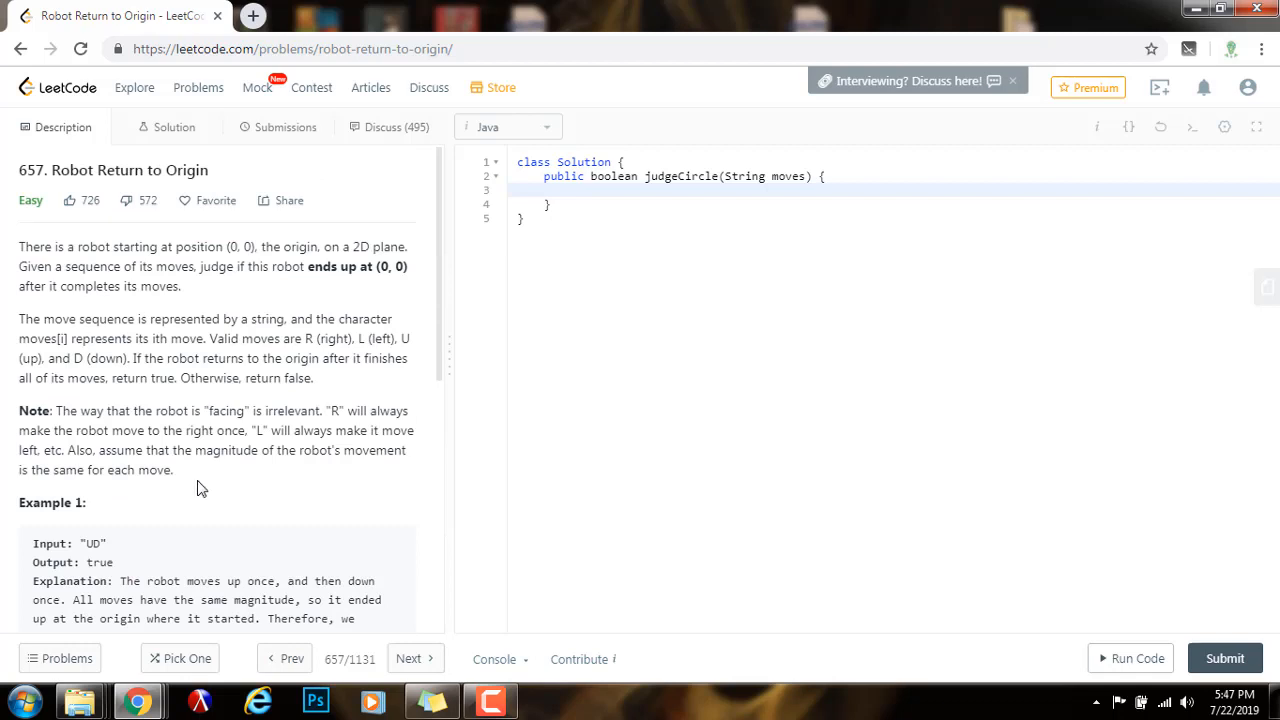
mouse_move(195, 477)
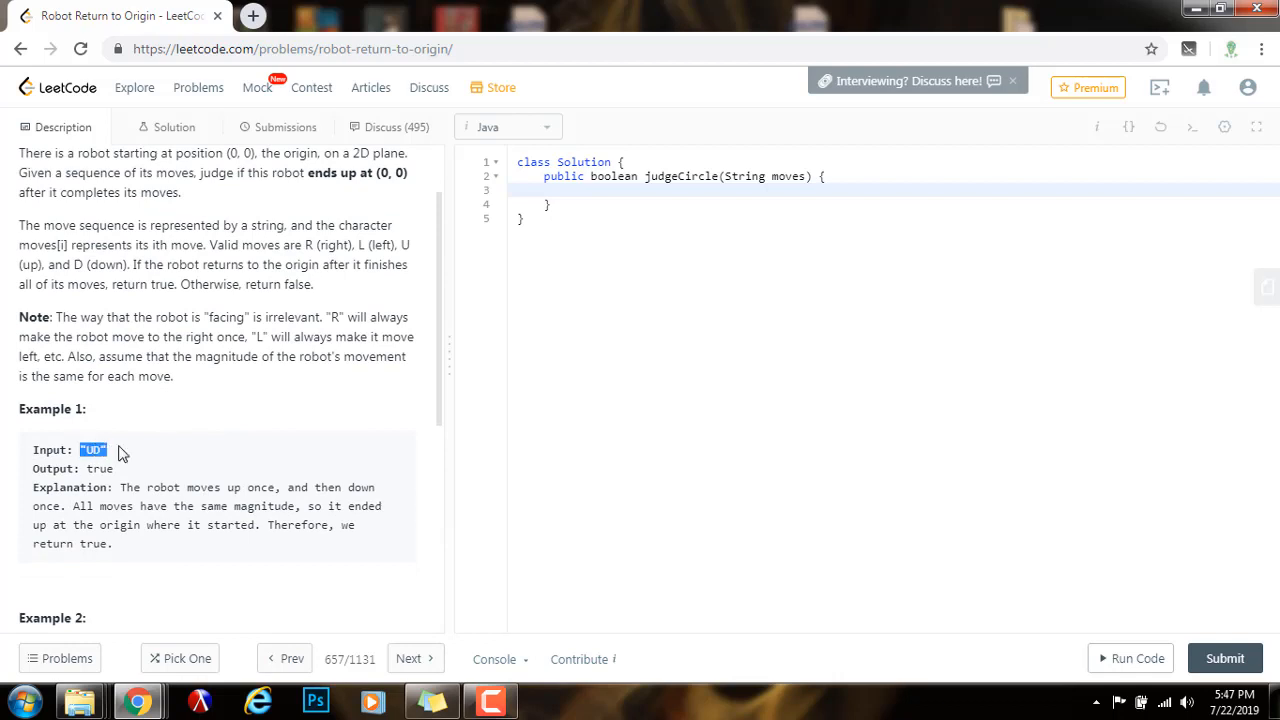
left_click(93, 449)
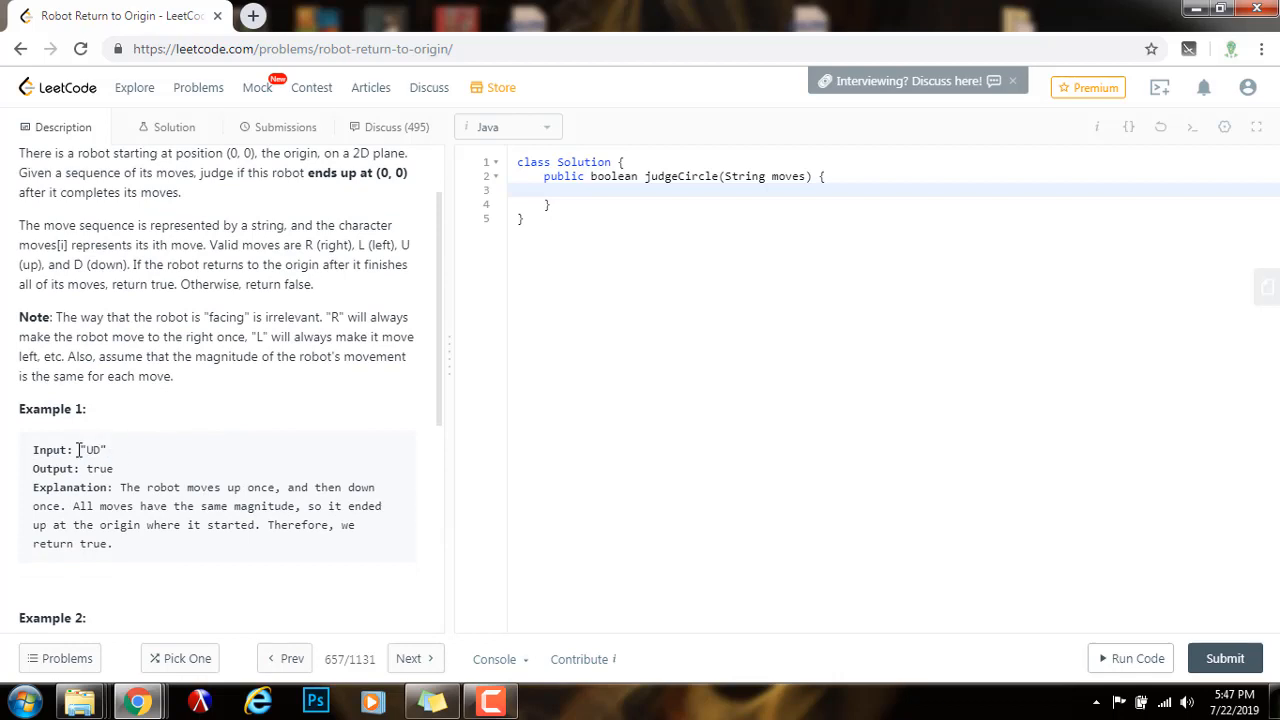
mouse_move(130, 453)
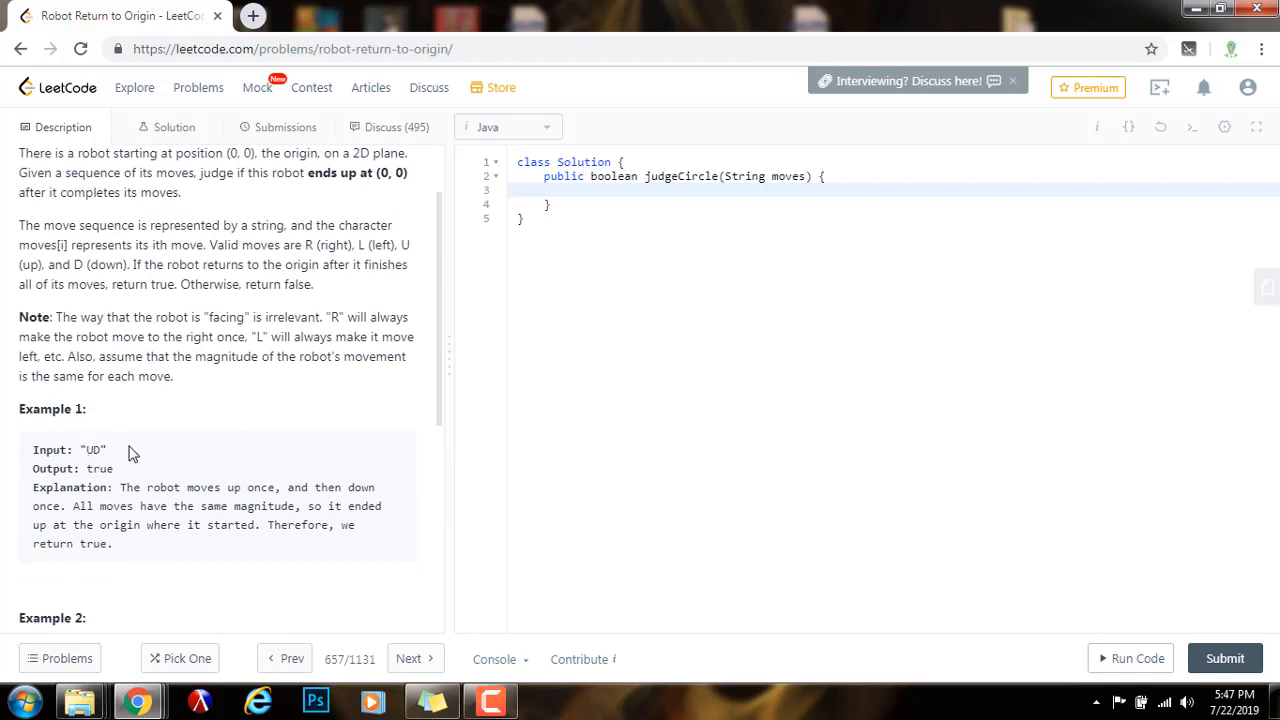
mouse_move(220, 453)
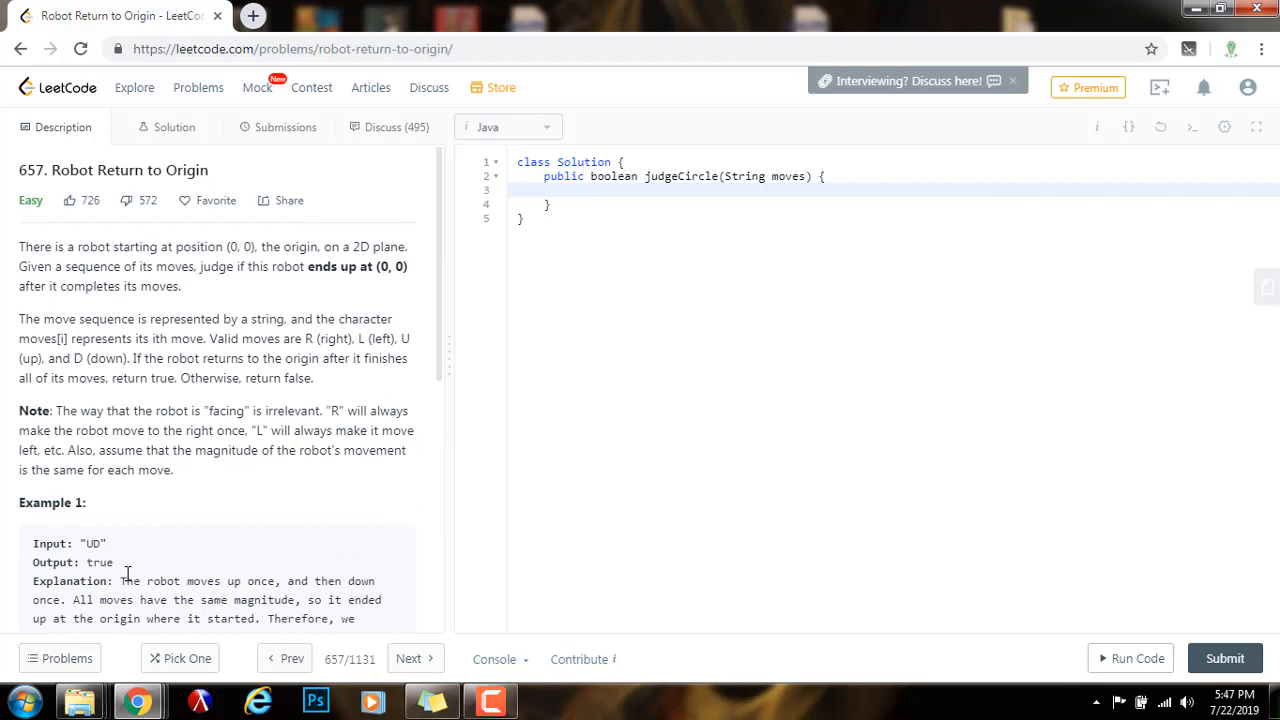
mouse_move(169, 511)
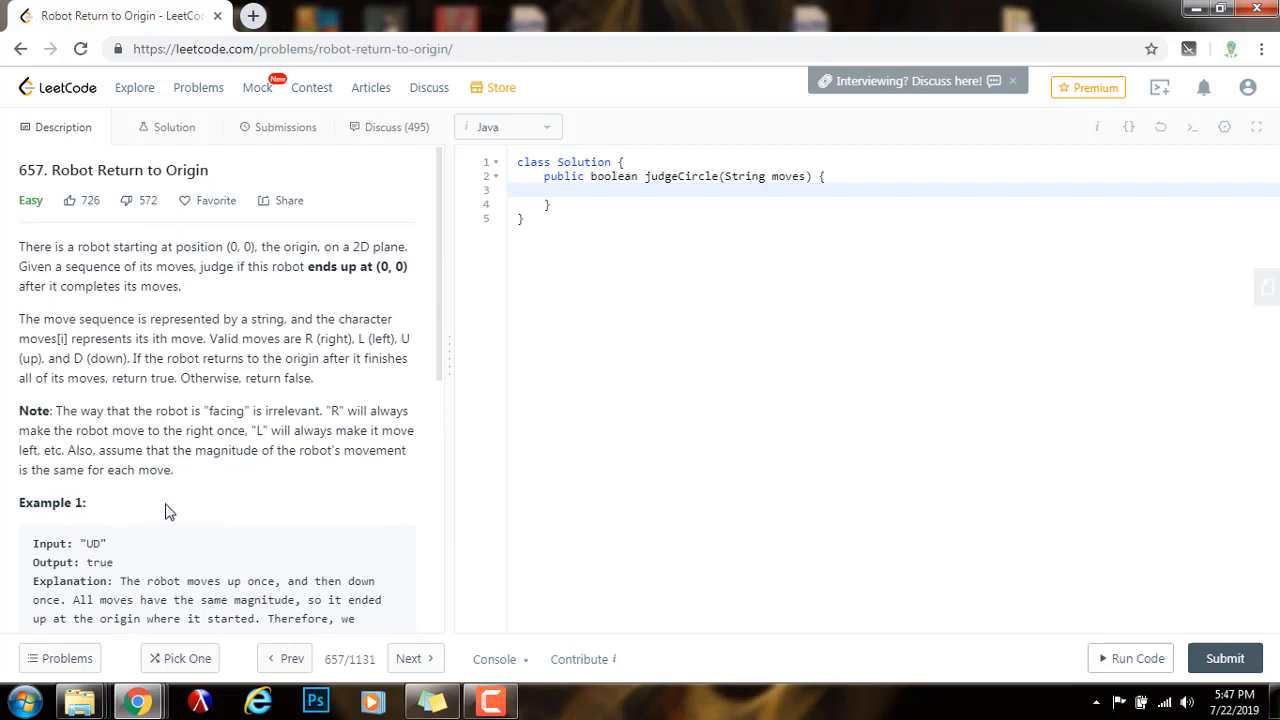
mouse_move(128, 542)
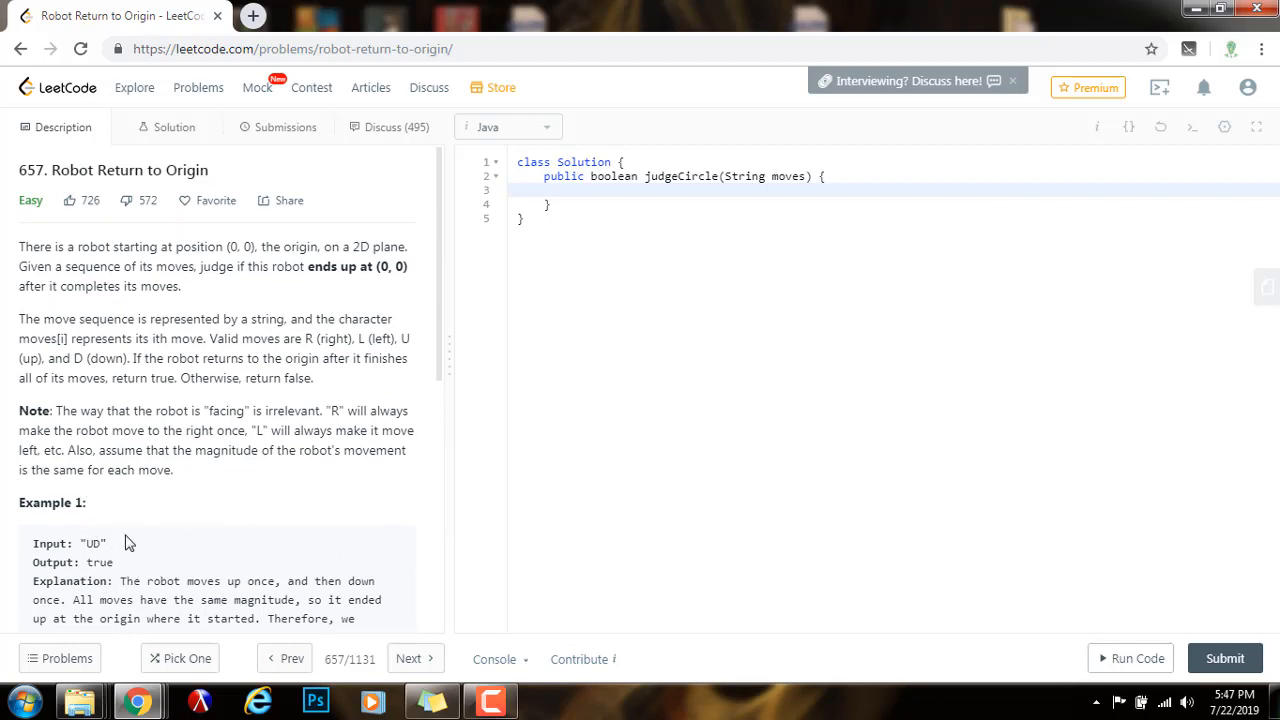
mouse_move(196, 476)
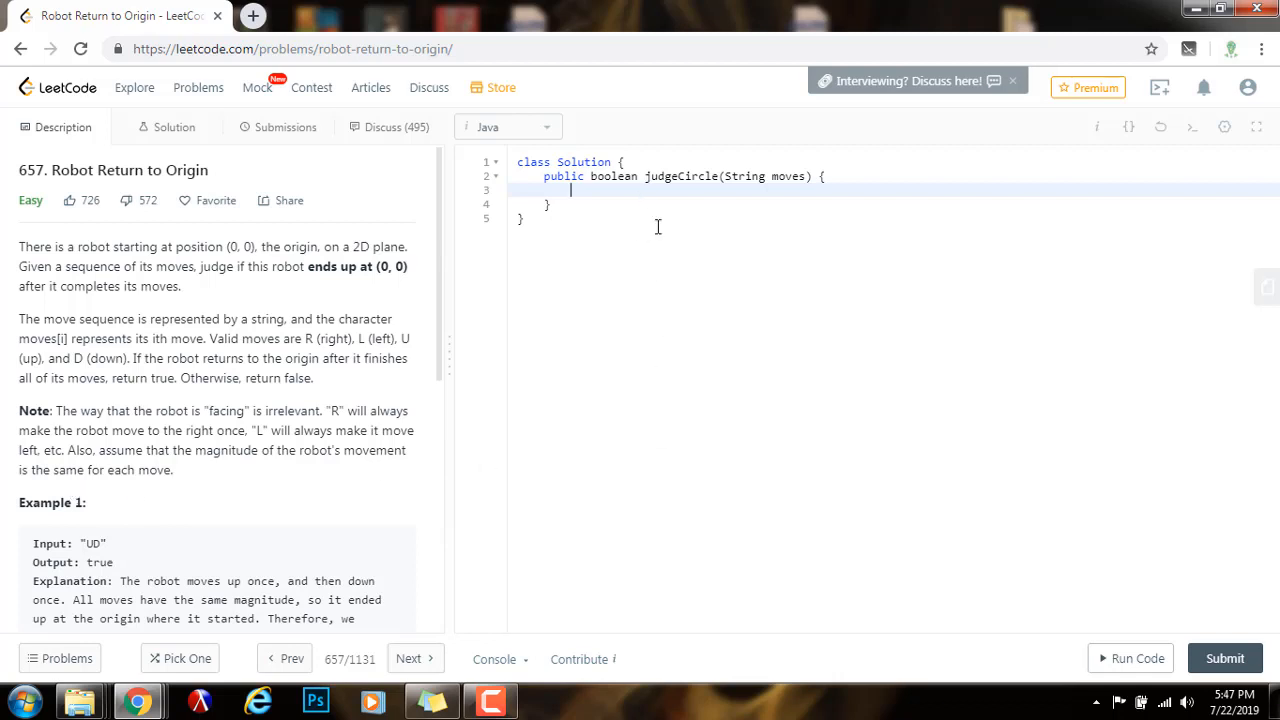
- Declare counters 'int horizontal = 0, vertical = 0;' in judgeCircle
type("int")
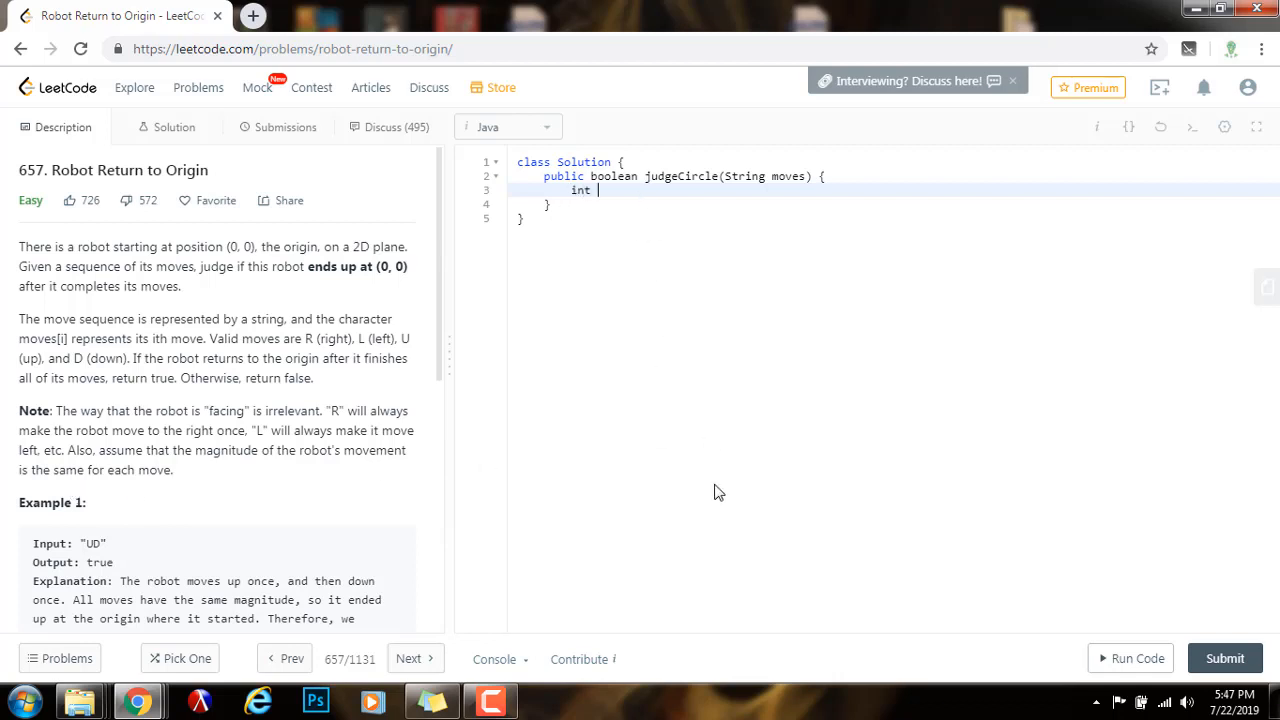
type("horizo")
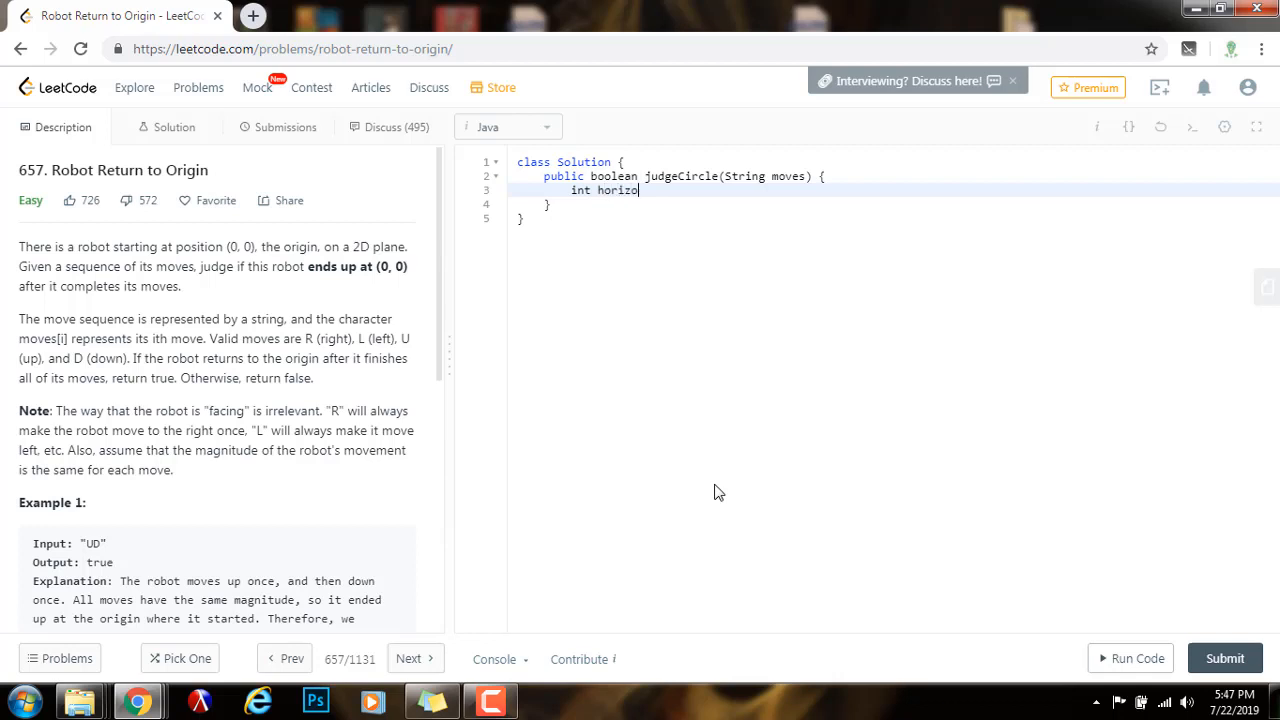
type("ntal = 0, vertical = 0;")
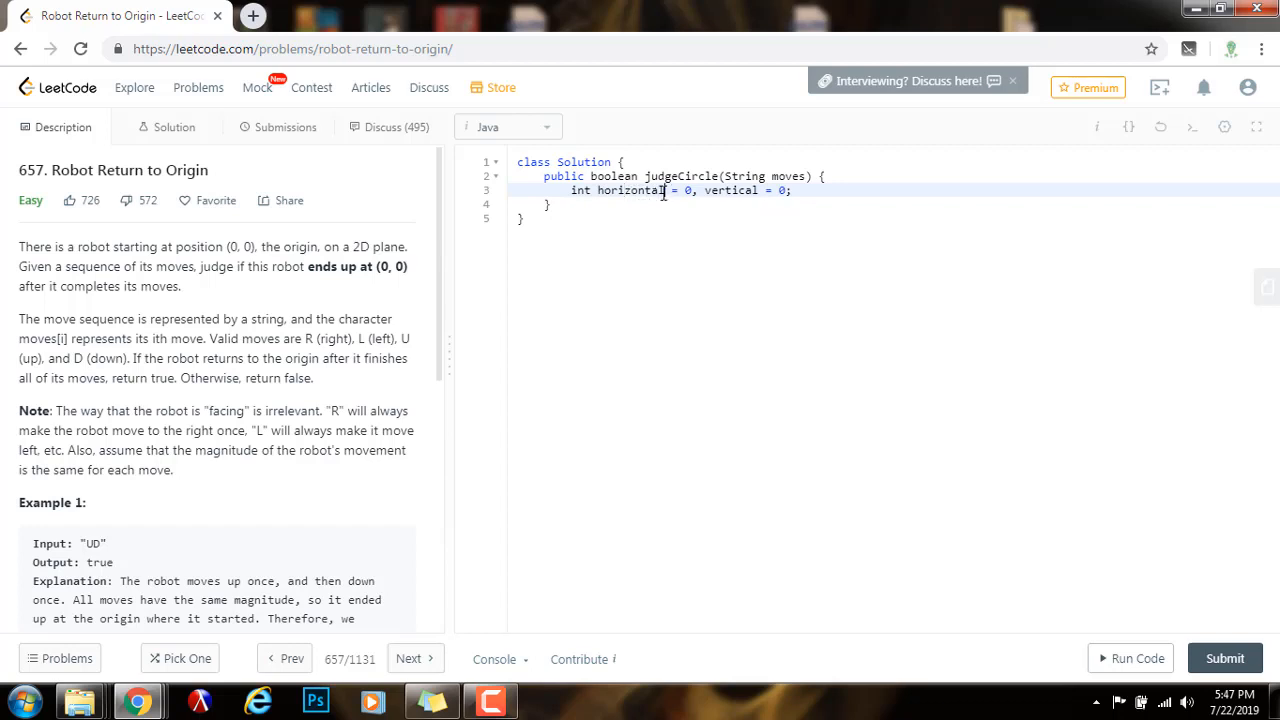
double_click(629, 190)
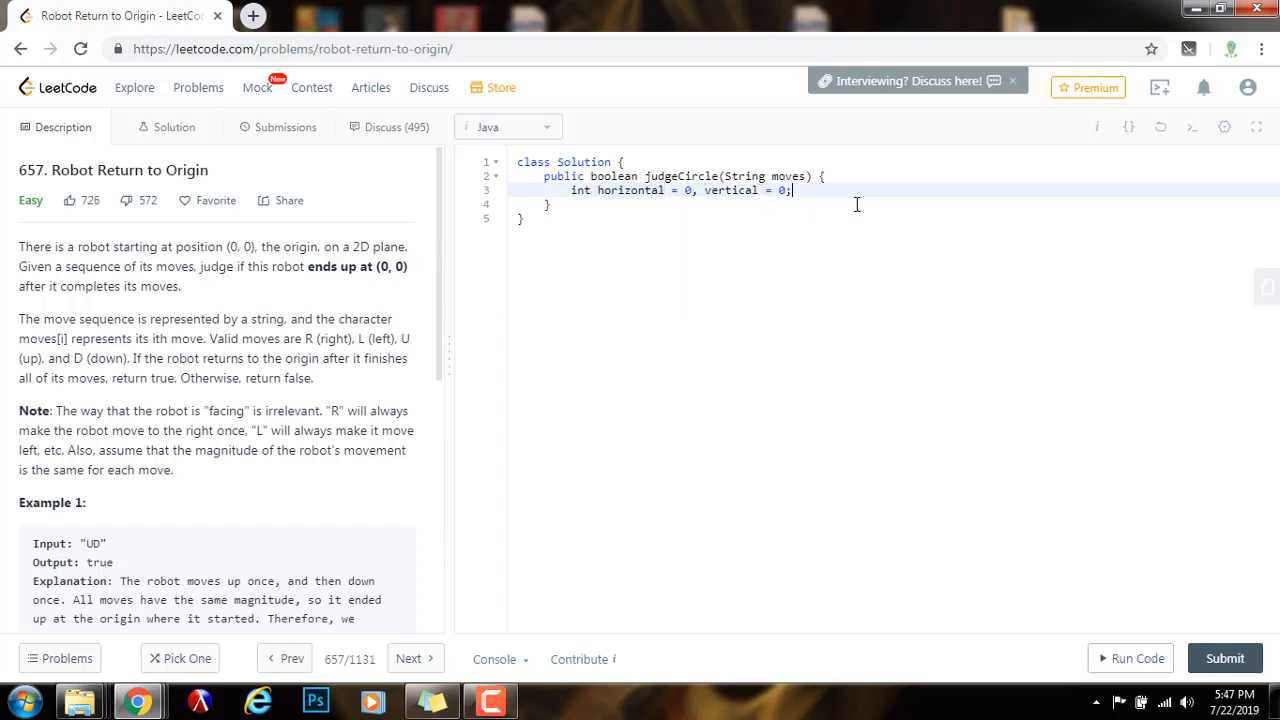
mouse_move(872, 256)
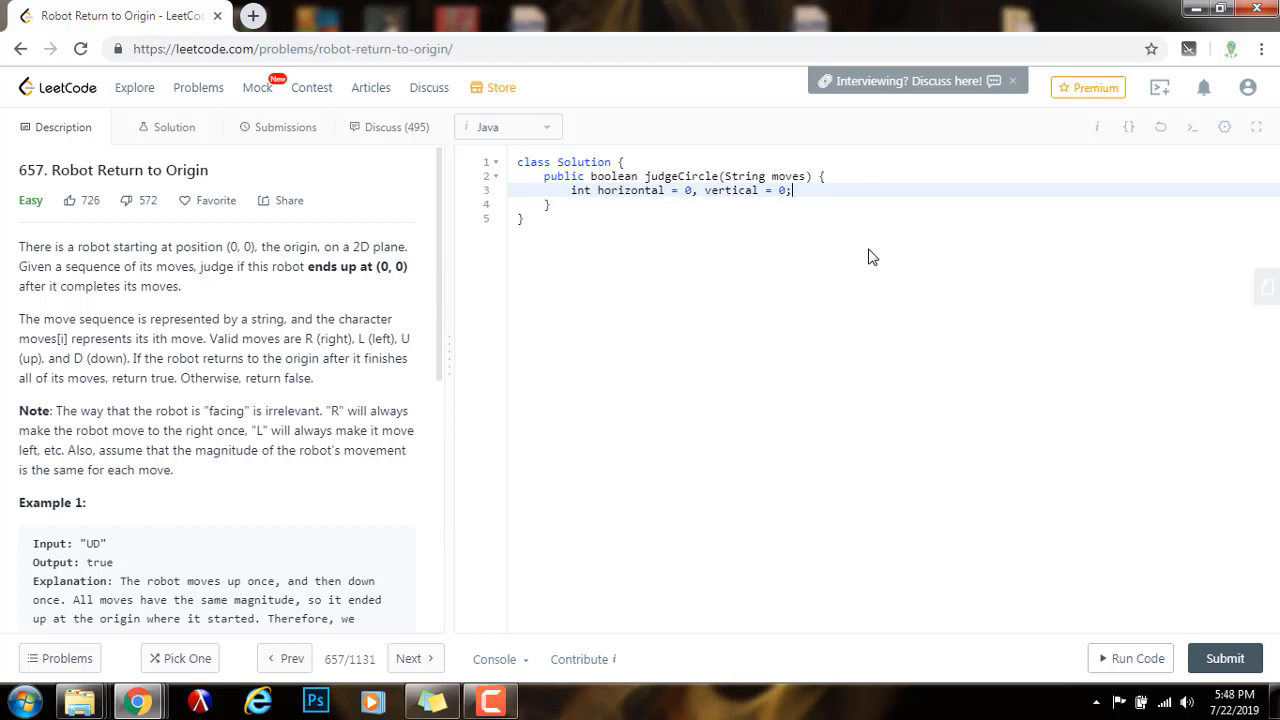
- Add an empty for-each loop 'for (char move : moves.toCharArray())' with braces
type("for (")
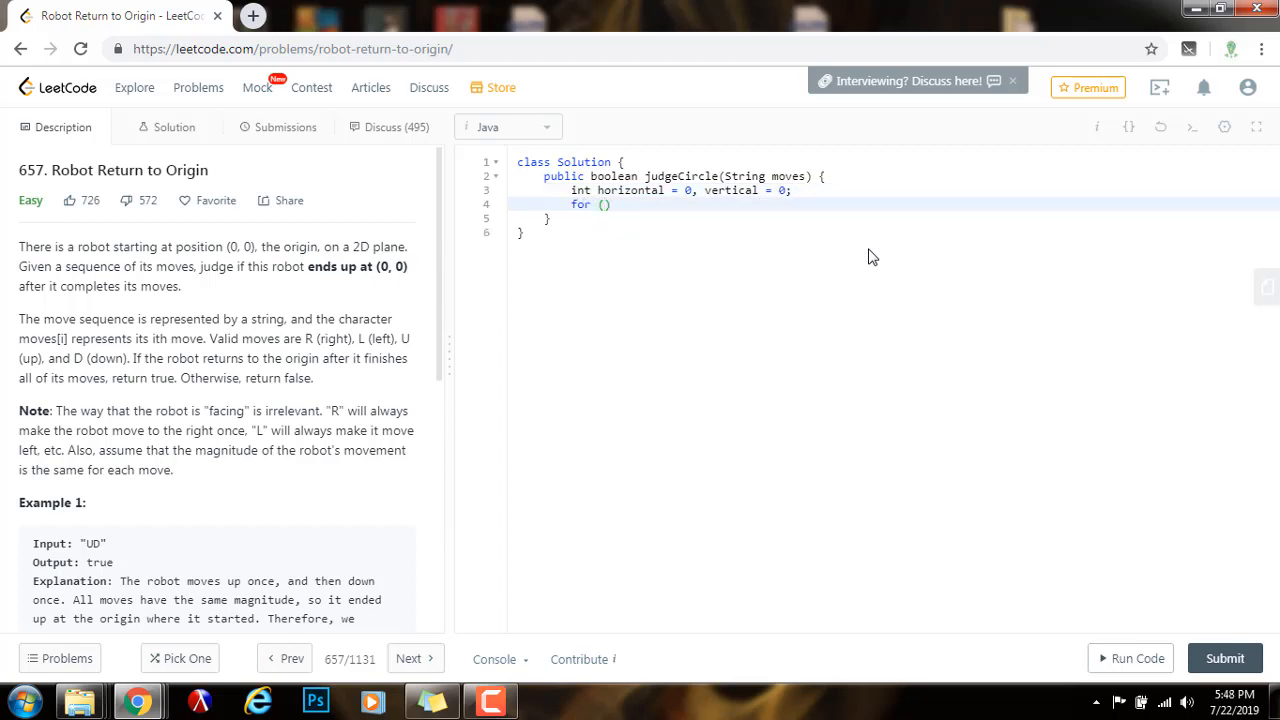
type("cha")
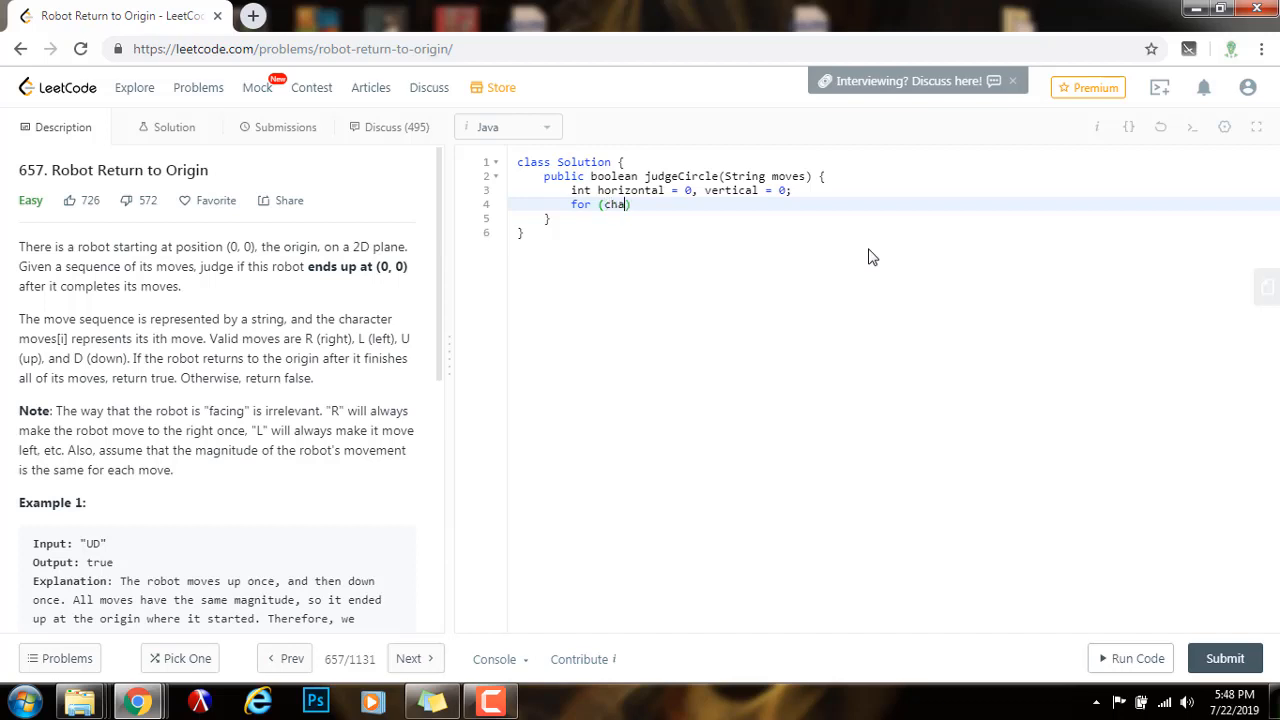
type("r move :")
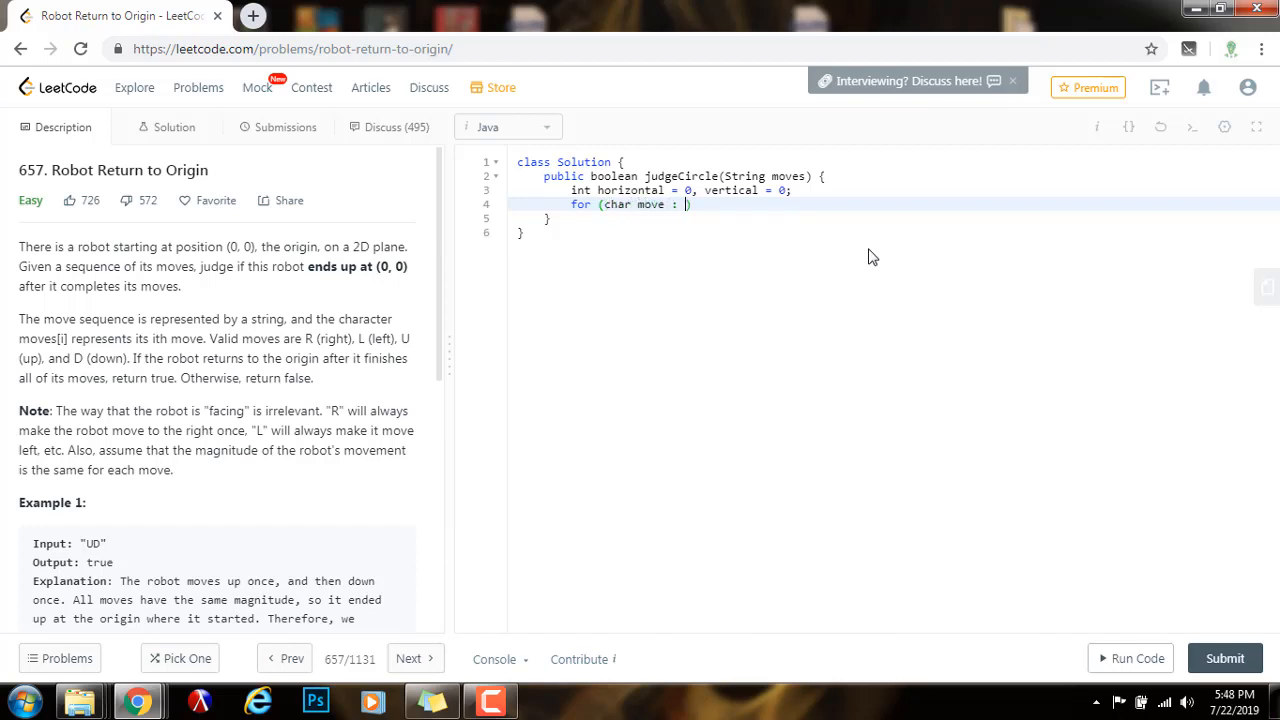
type("moves.to")
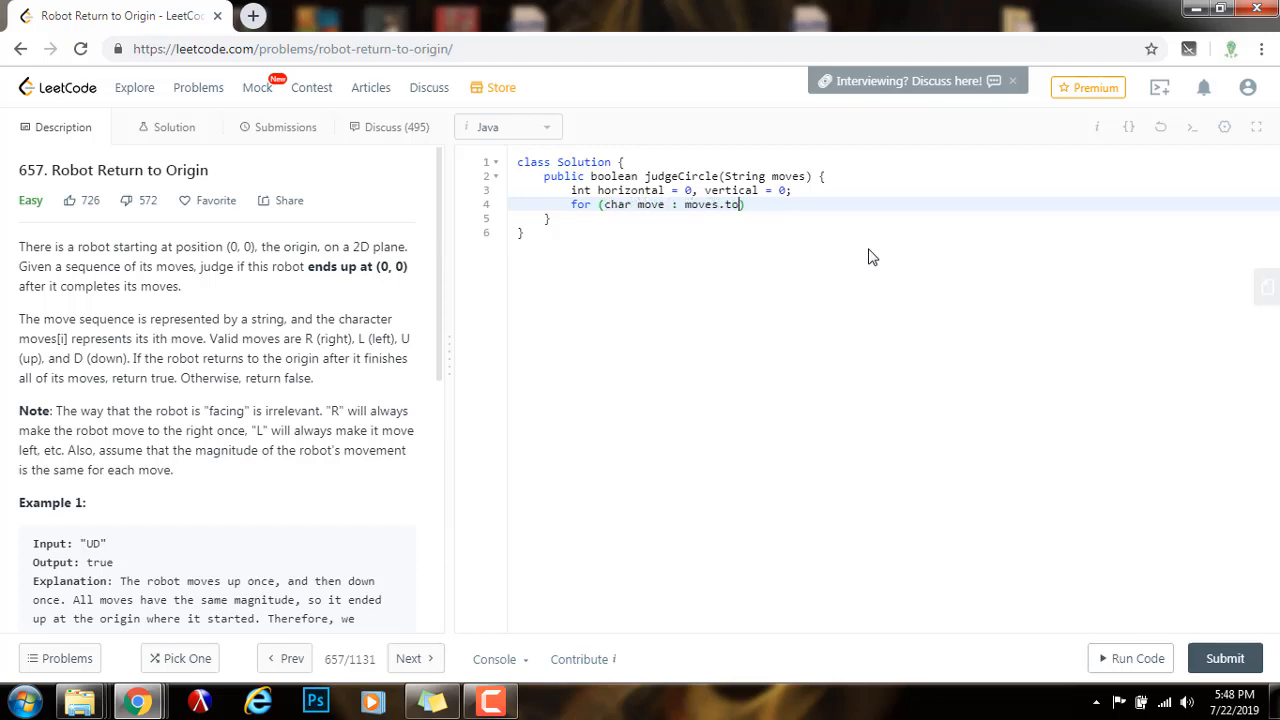
type("CharArray()")
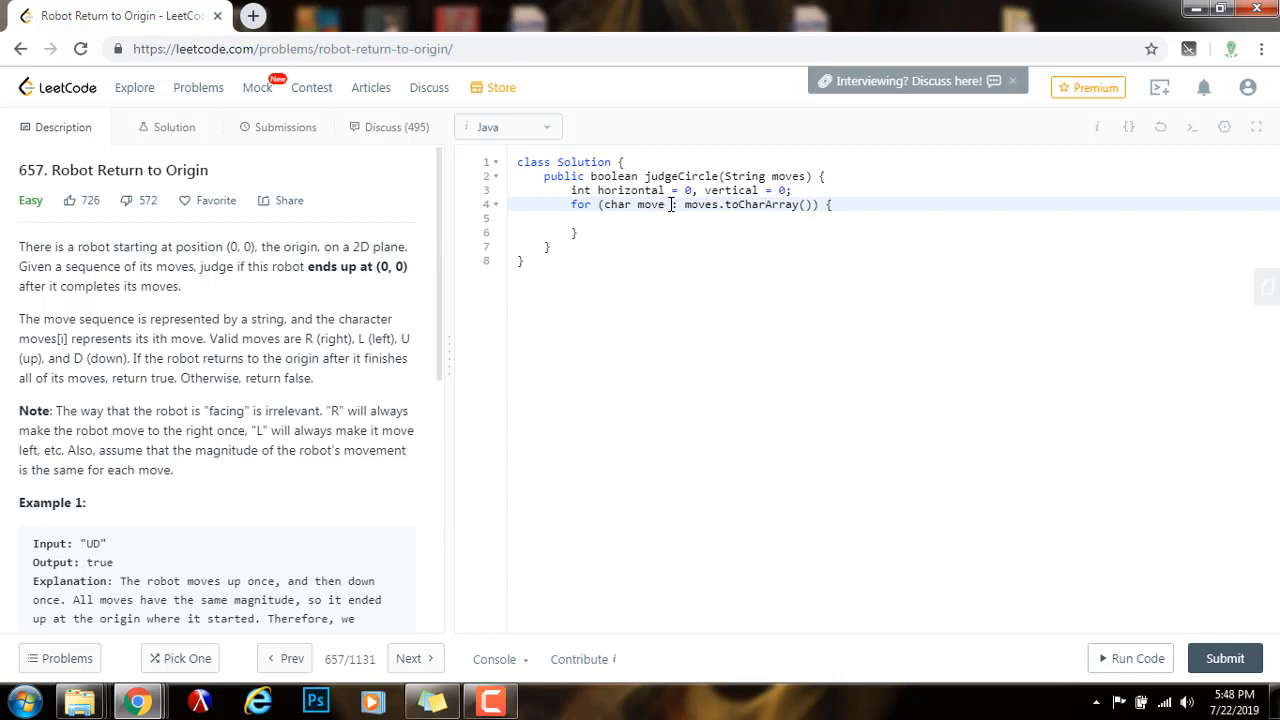
double_click(652, 205)
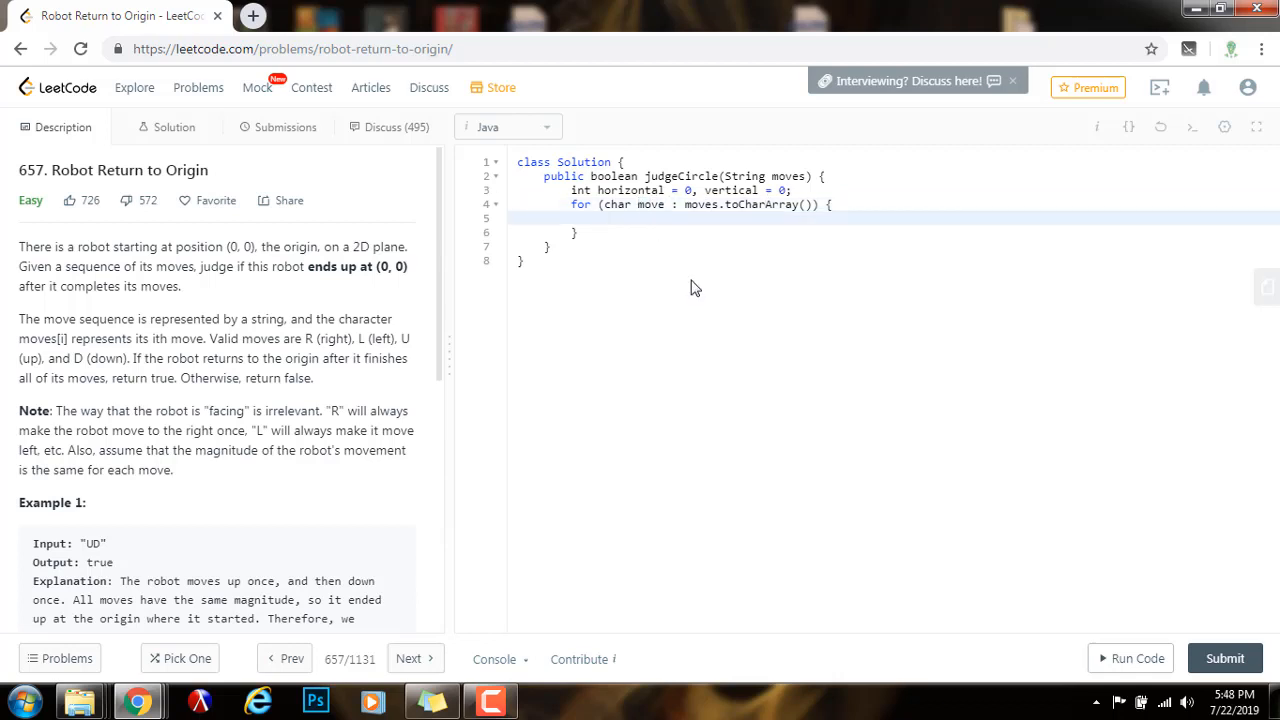
- Write a switch on move with cases 'U', 'D', 'L' and 'R', each ending in break;
type("switch (move) {")
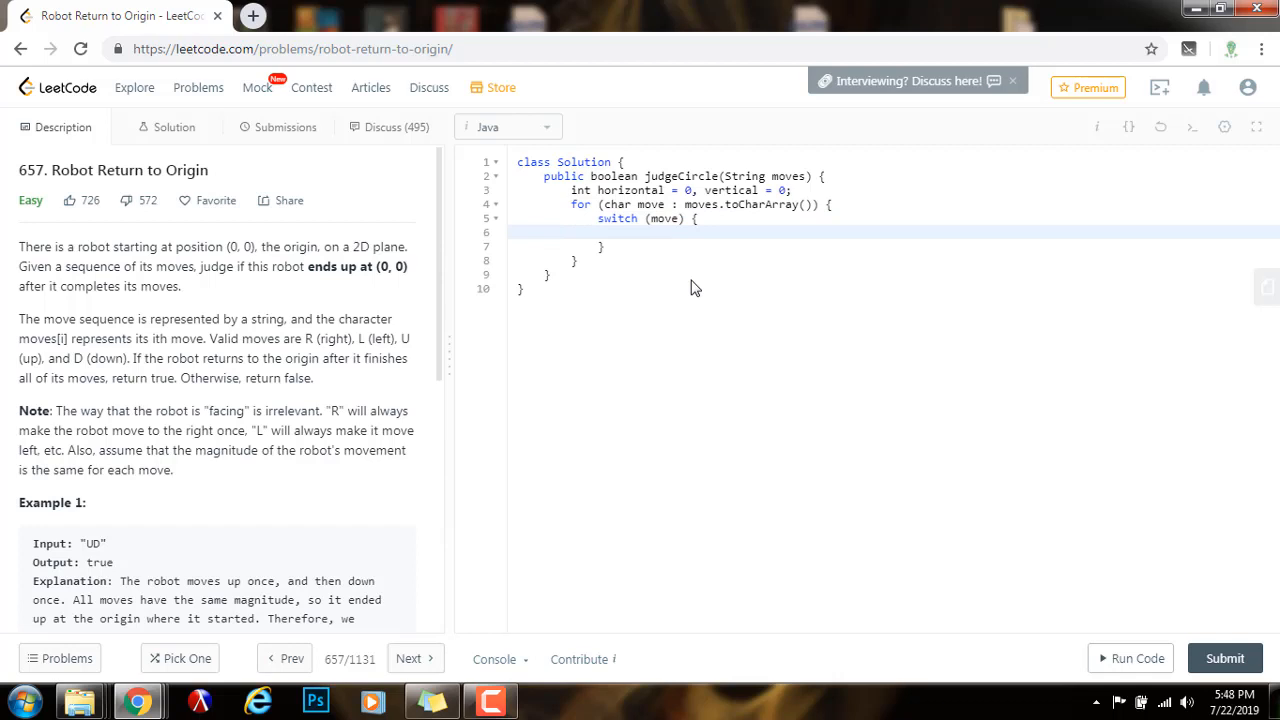
type("case 'U':")
type("break;")
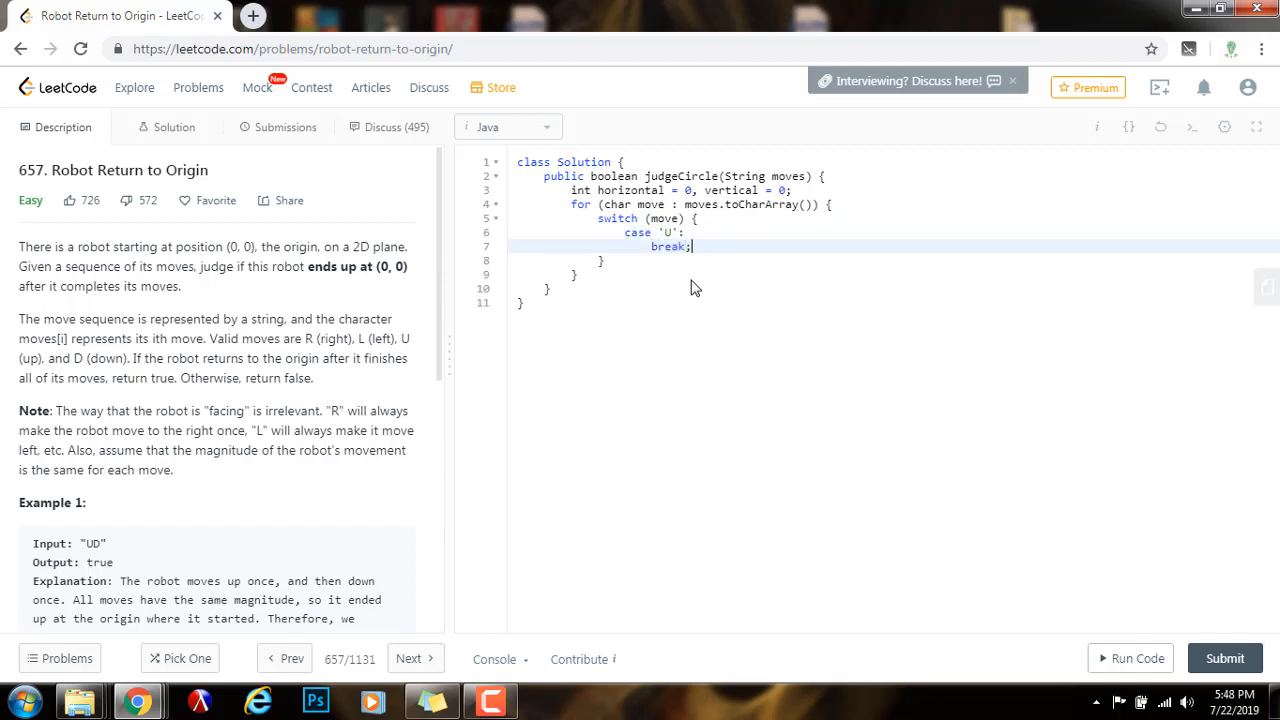
type("case 'D':")
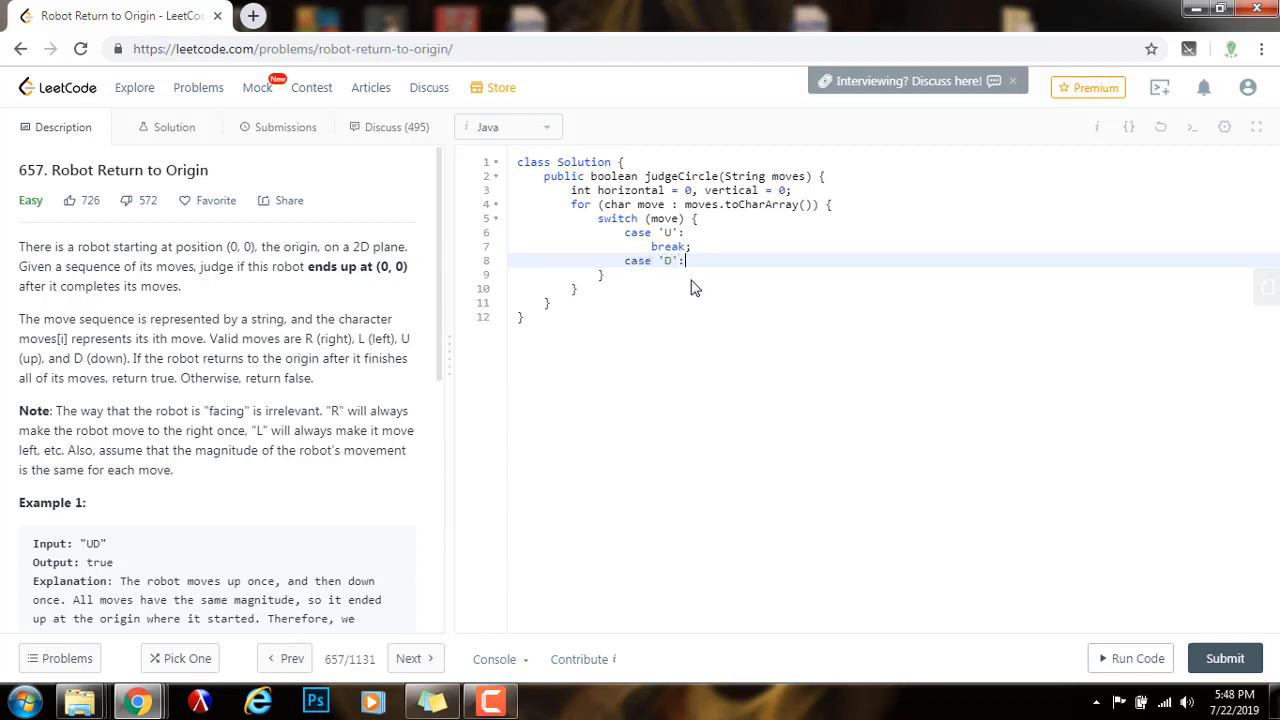
type("break;")
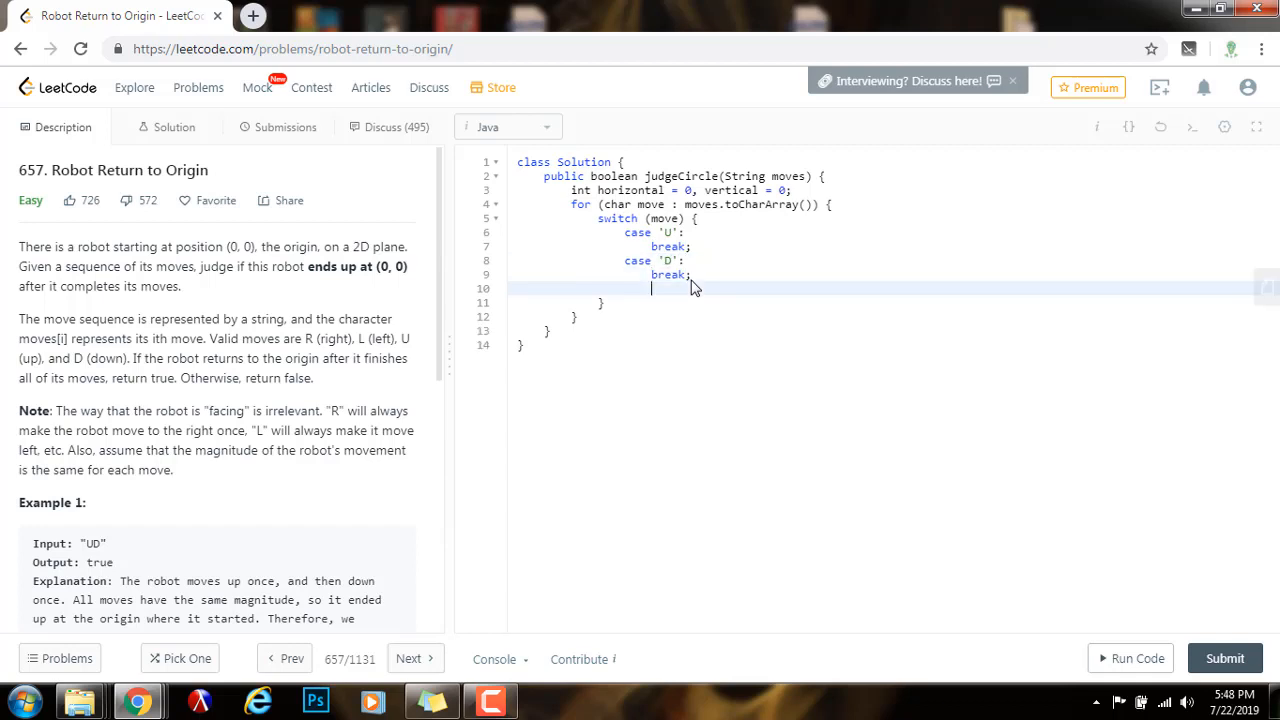
type("case")
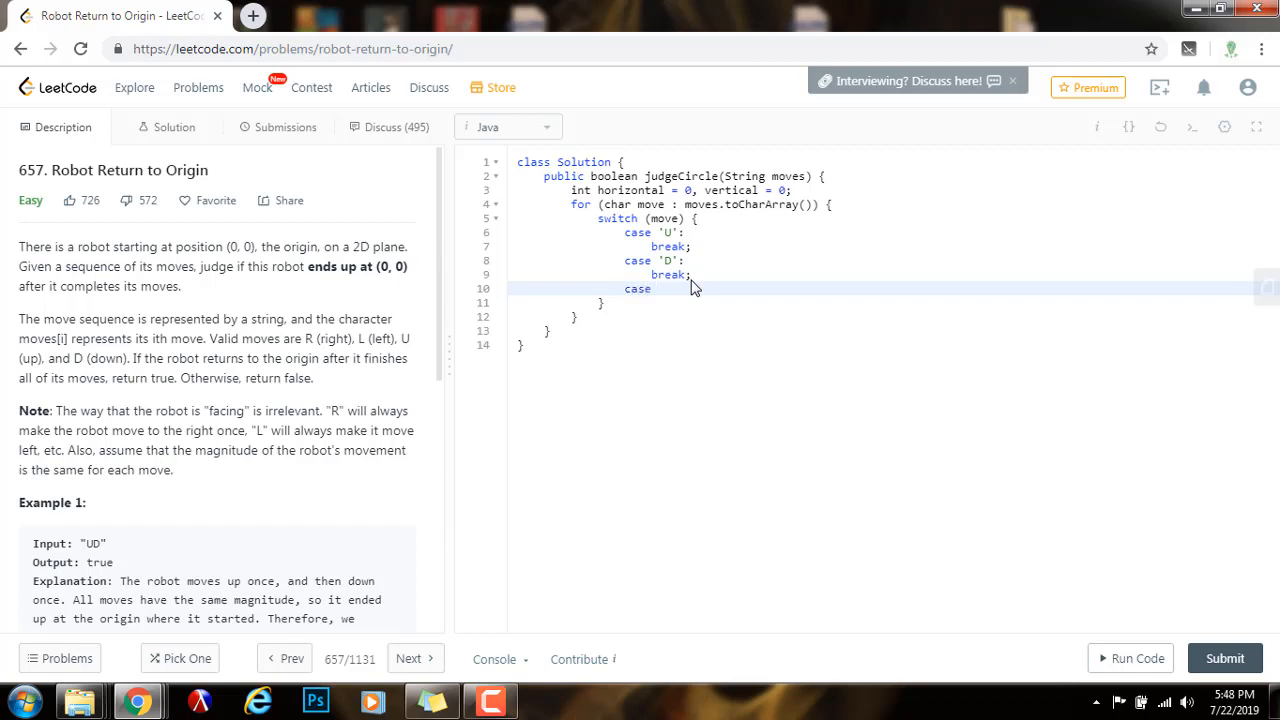
type("'L':")
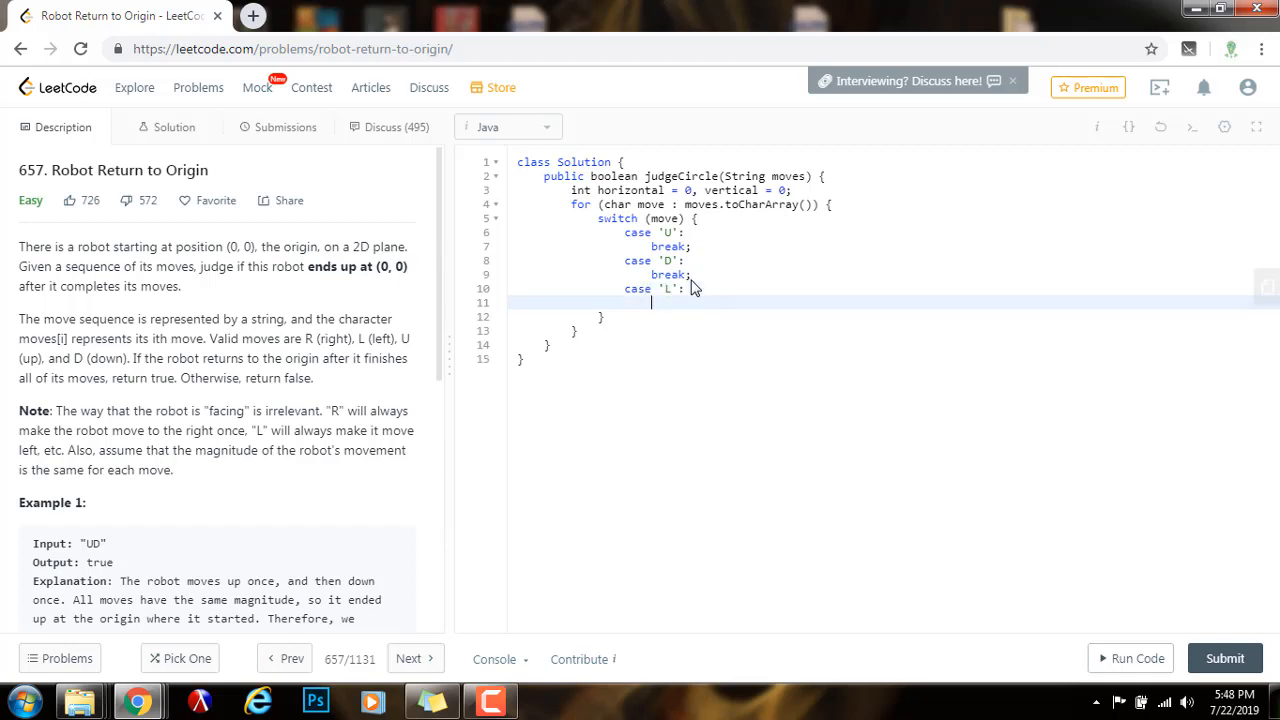
type("break;")
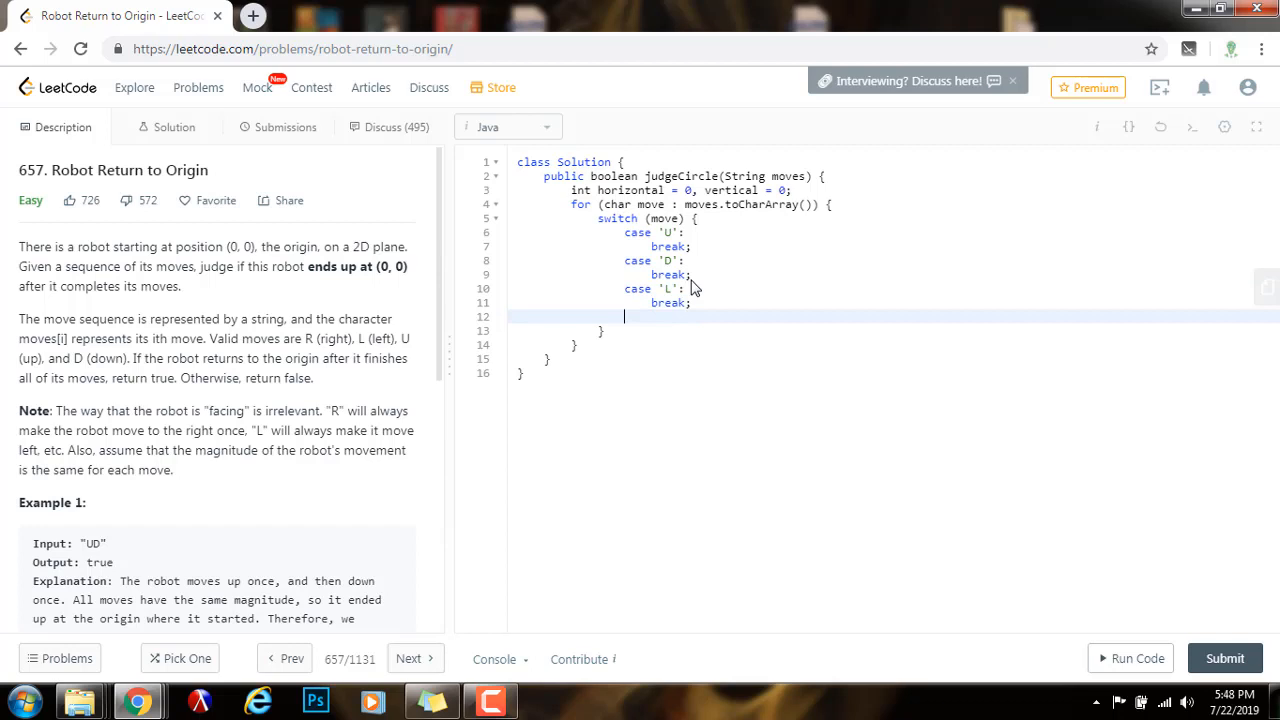
type("case")
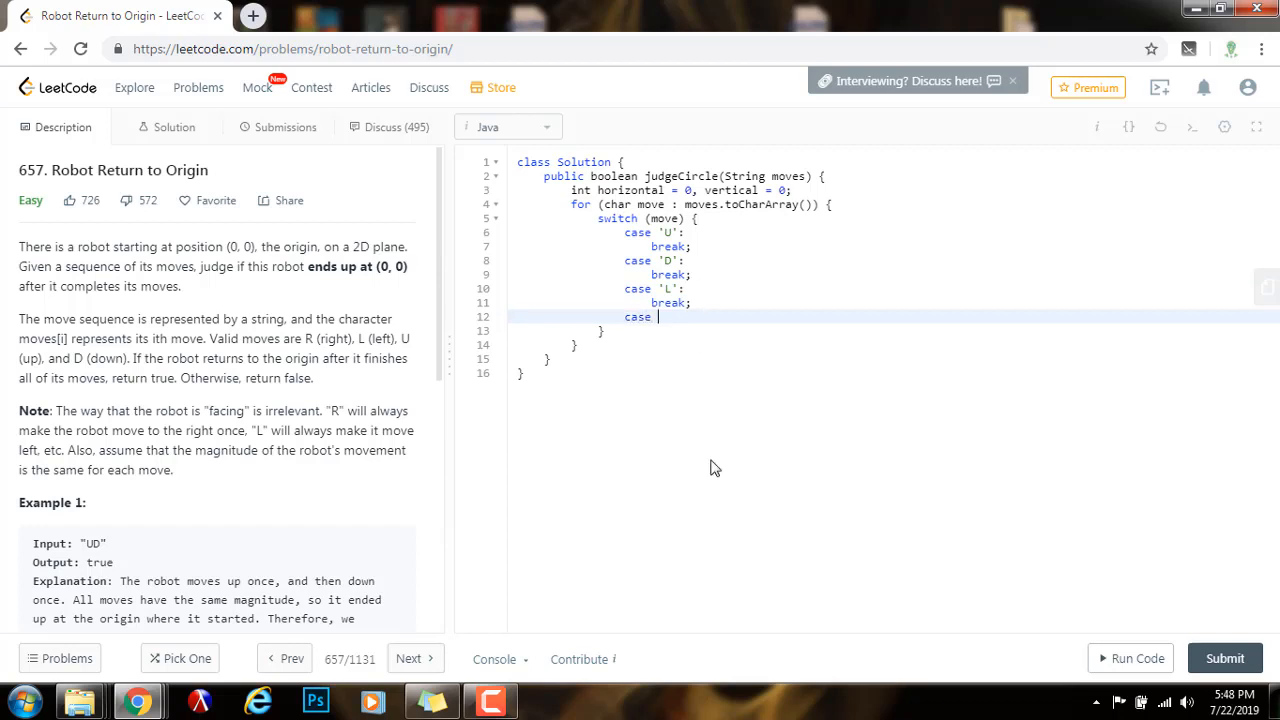
type("'R':")
type("break;")
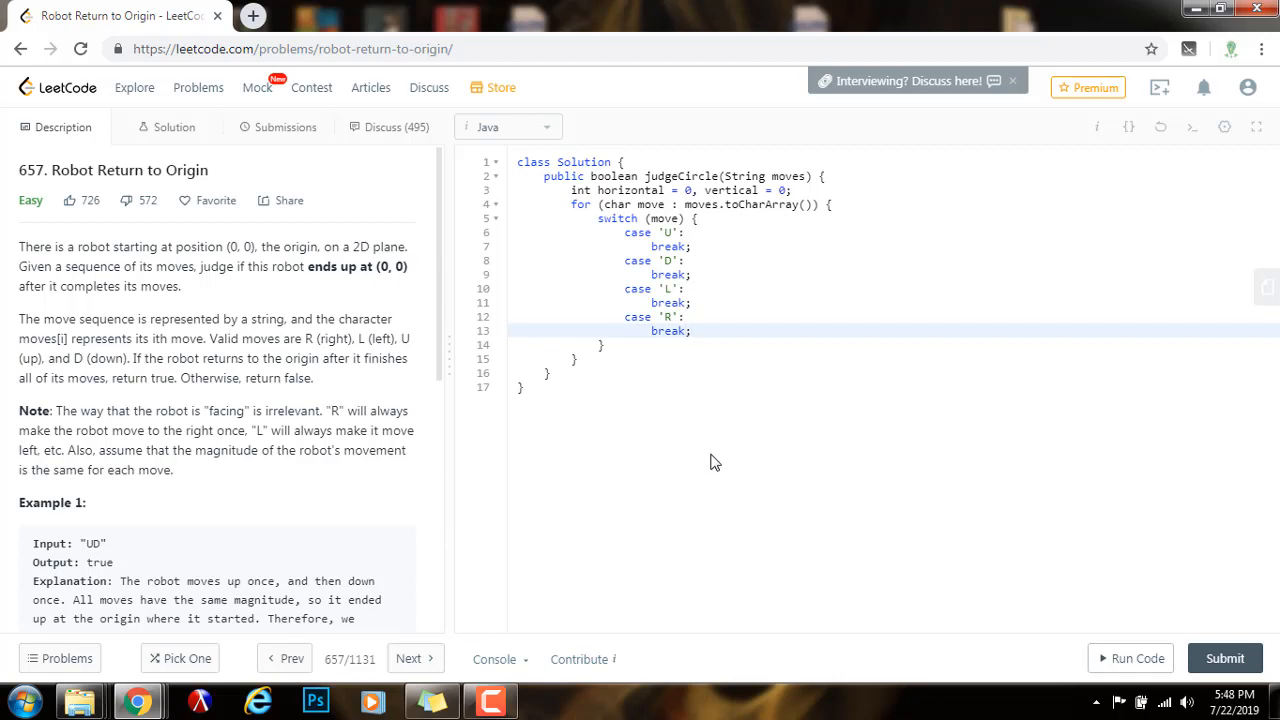
double_click(670, 232)
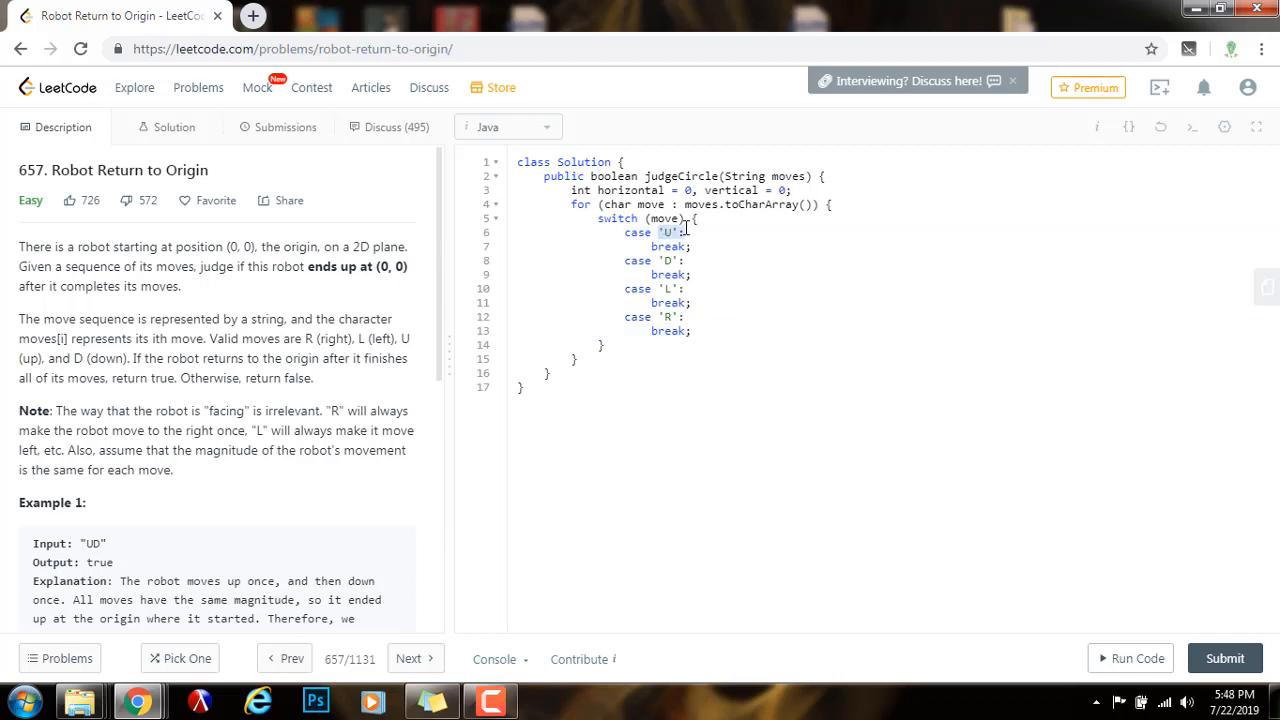
- Add --vertical; to U, ++vertical; to D, --horizontal; to L and ++horizontal; to R
left_click(685, 232)
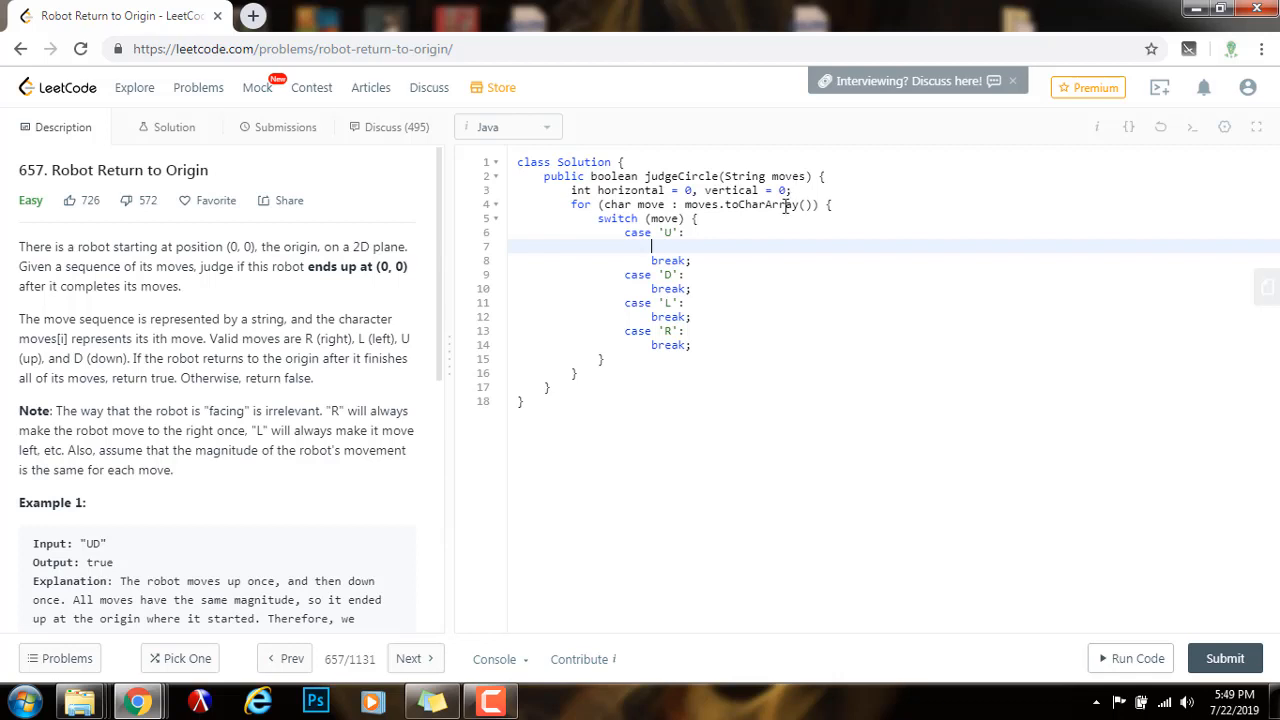
type("--")
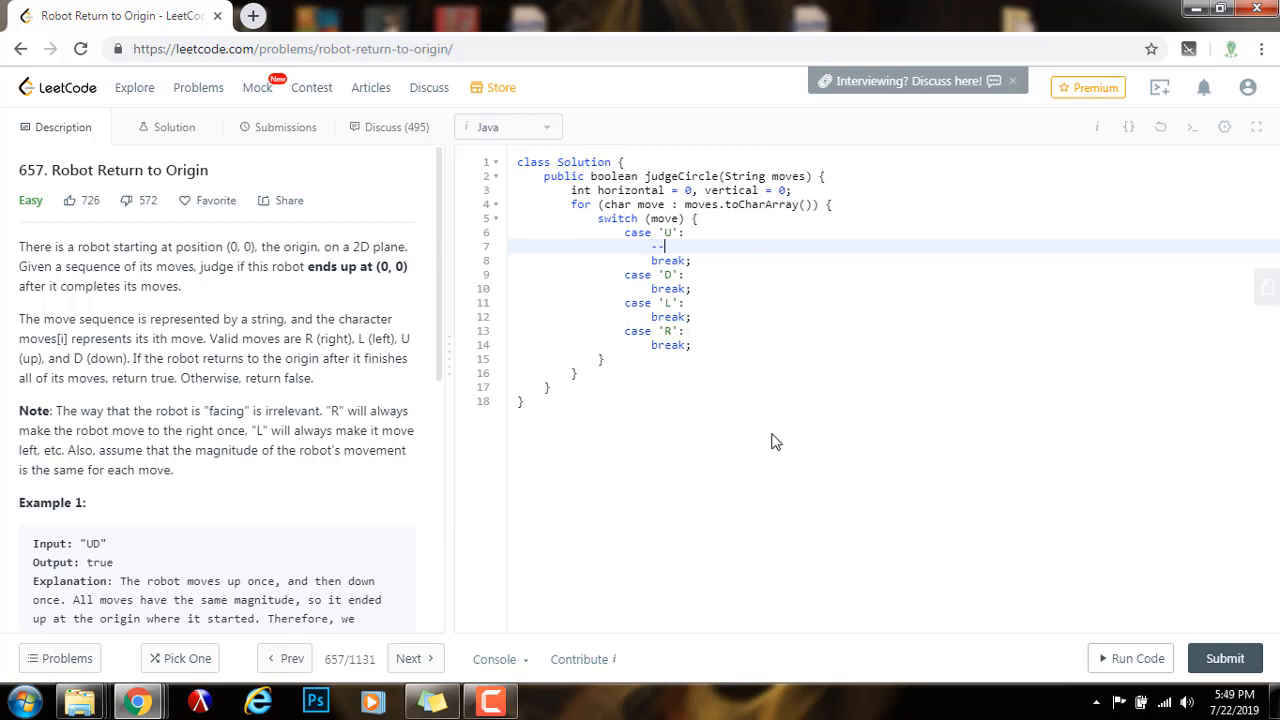
type("vertical;")
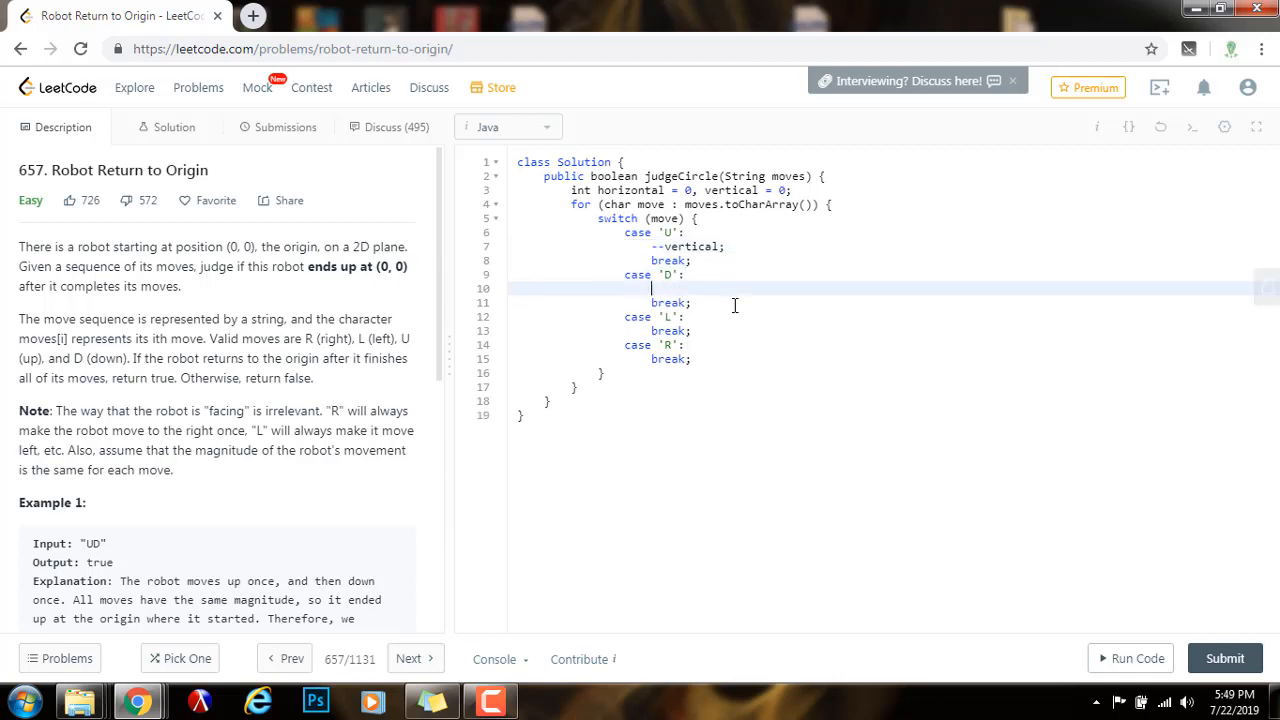
type("++")
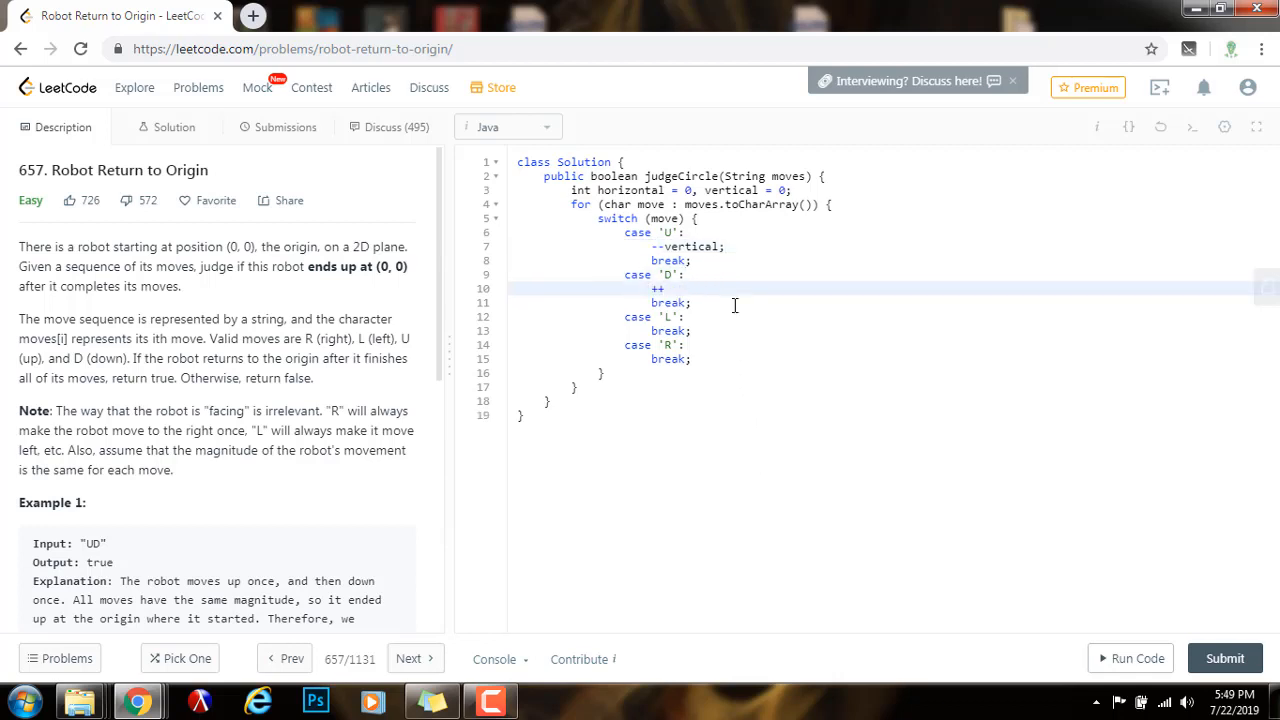
type("ve")
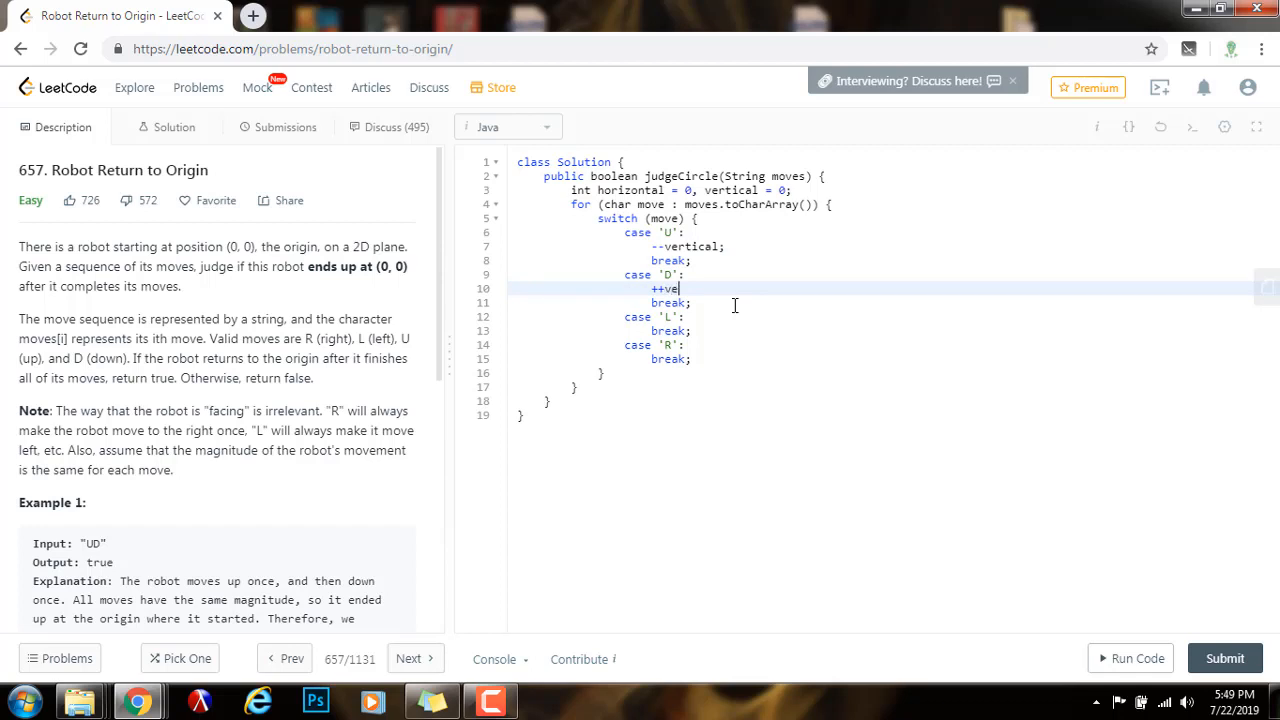
type("rtical;")
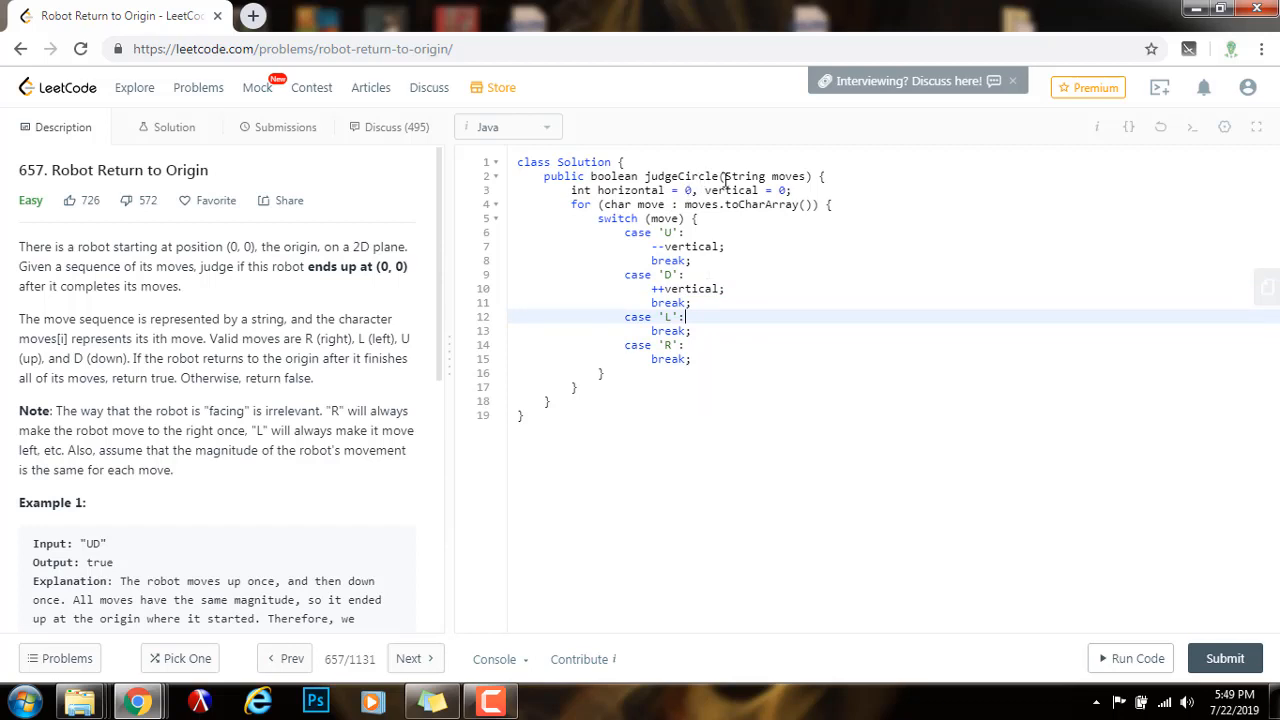
type("--")
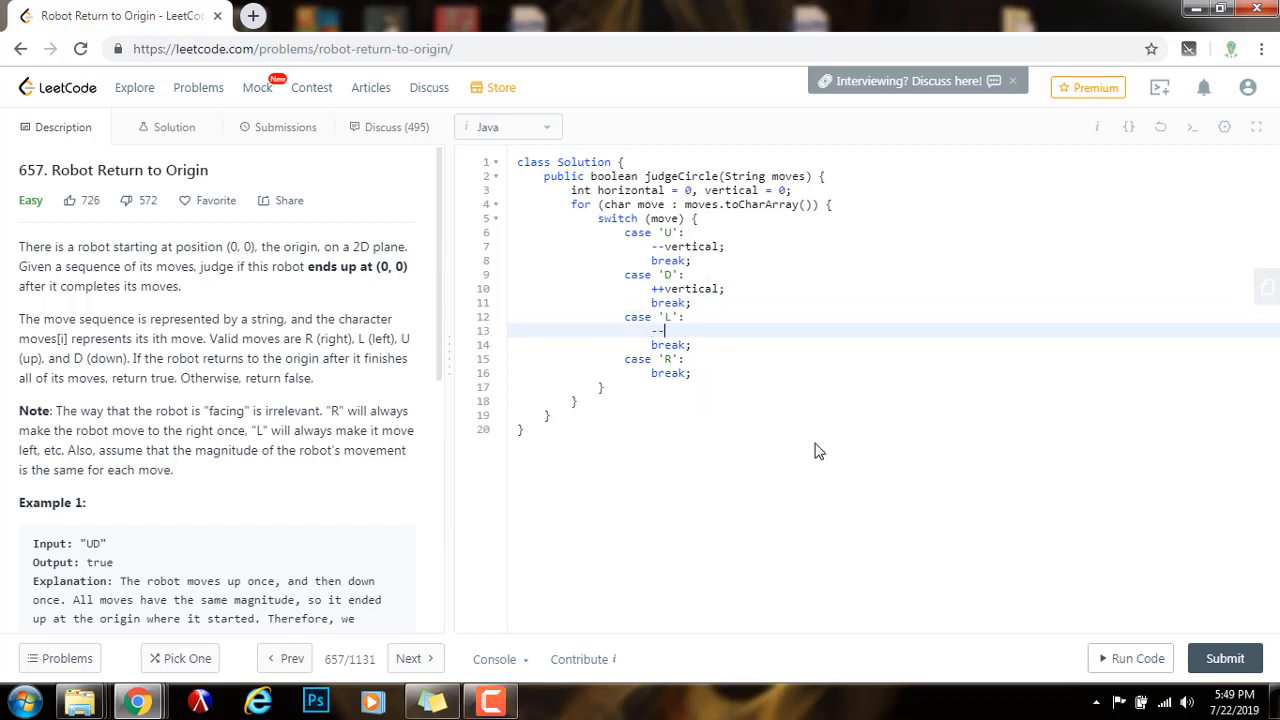
type("horizontal;")
type("++")
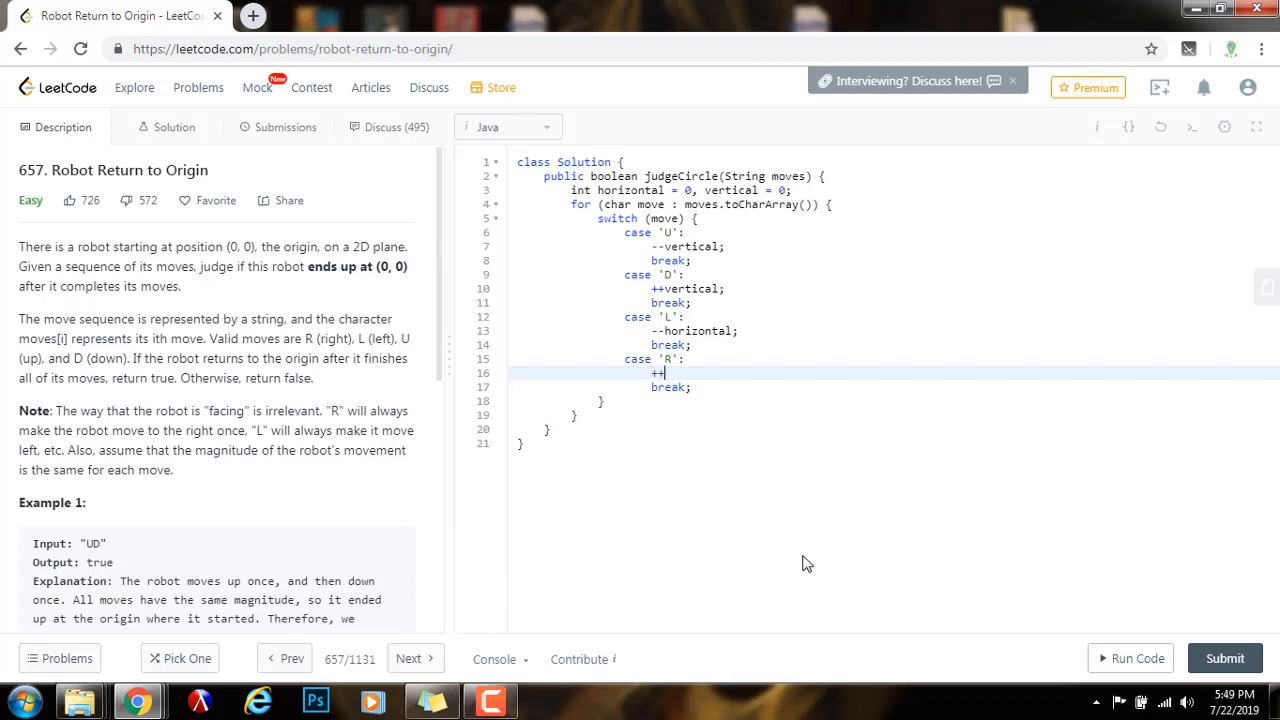
type("ho")
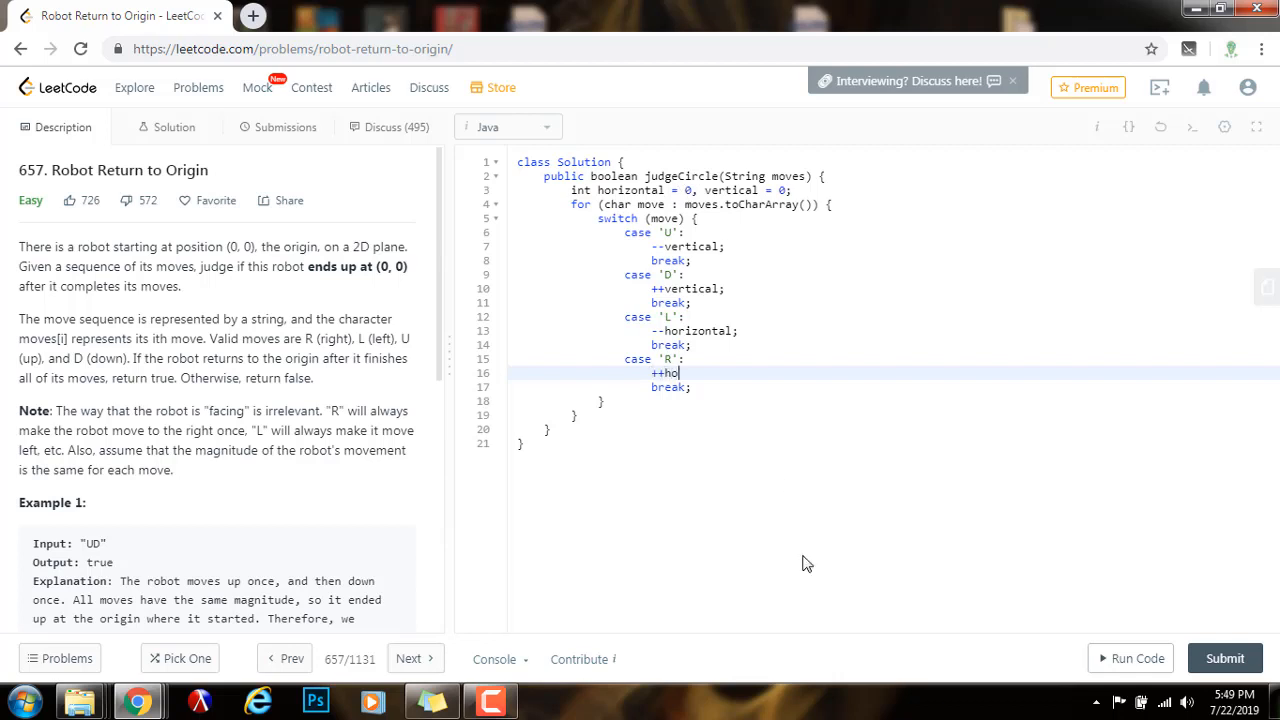
type("rizontal;")
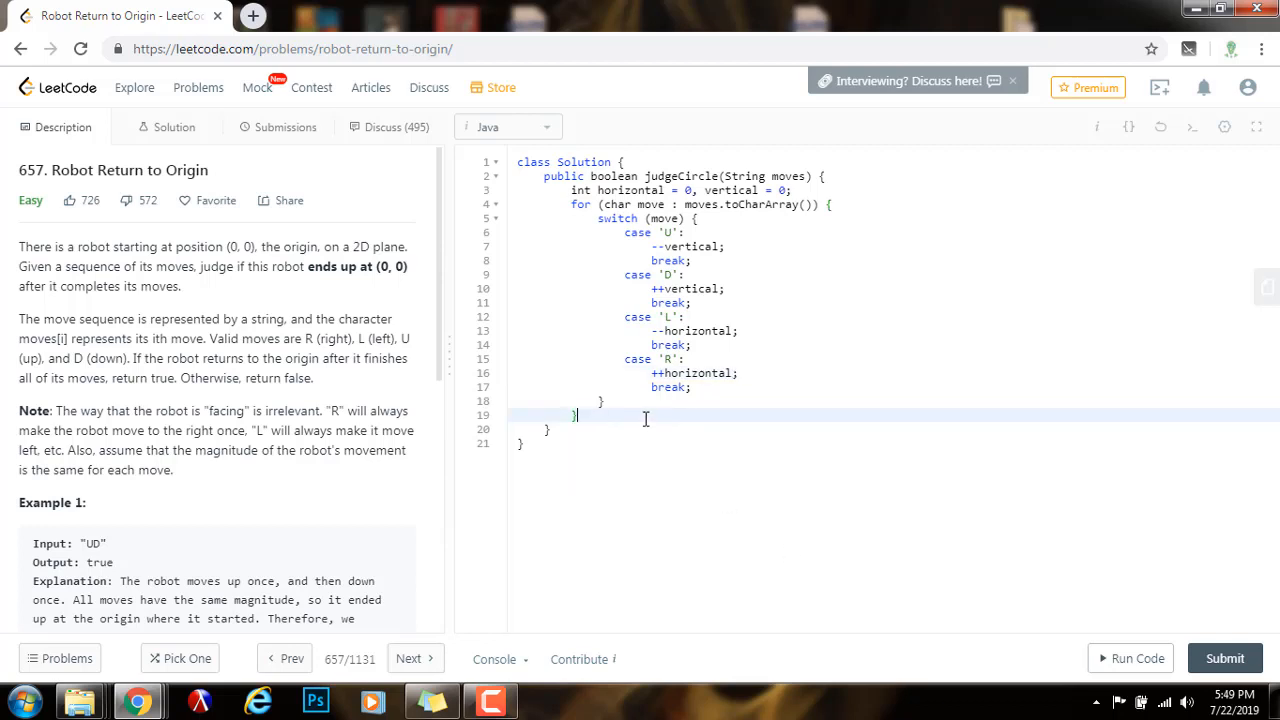
- Add 'return horizontal == 0 && vertical == 0;' after the loop and submit the solution
key("enter")
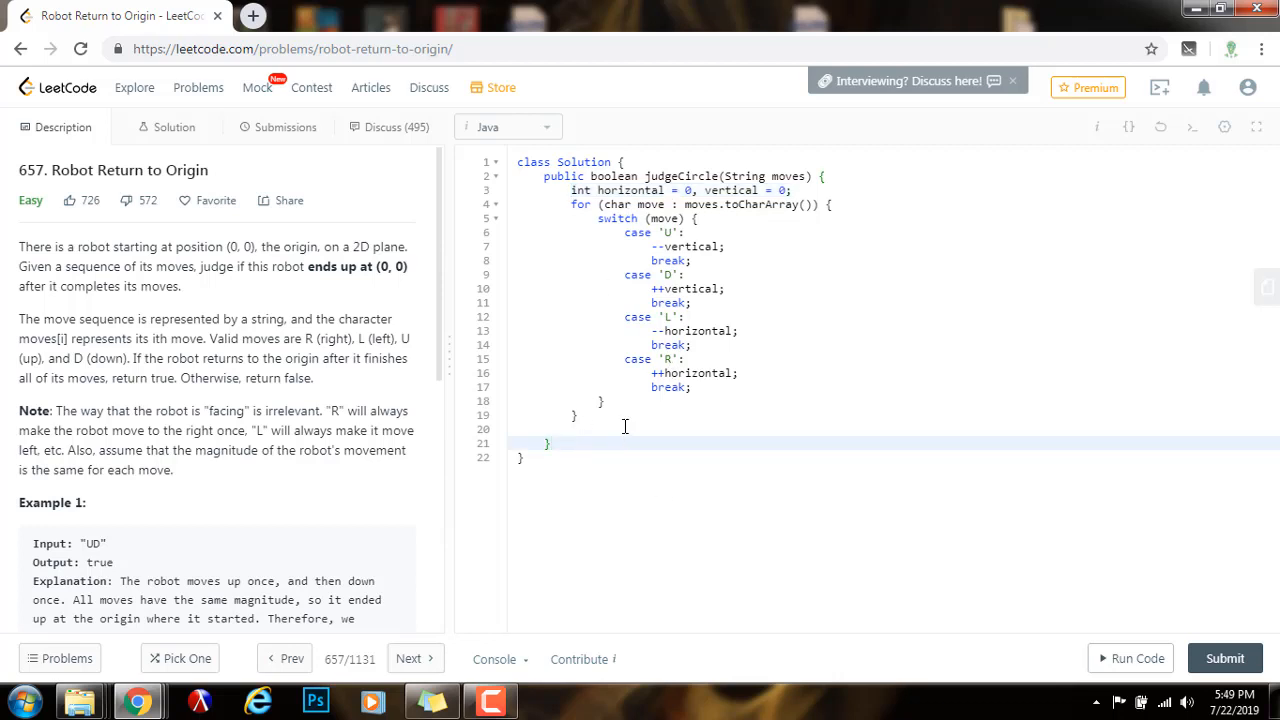
type("retu")
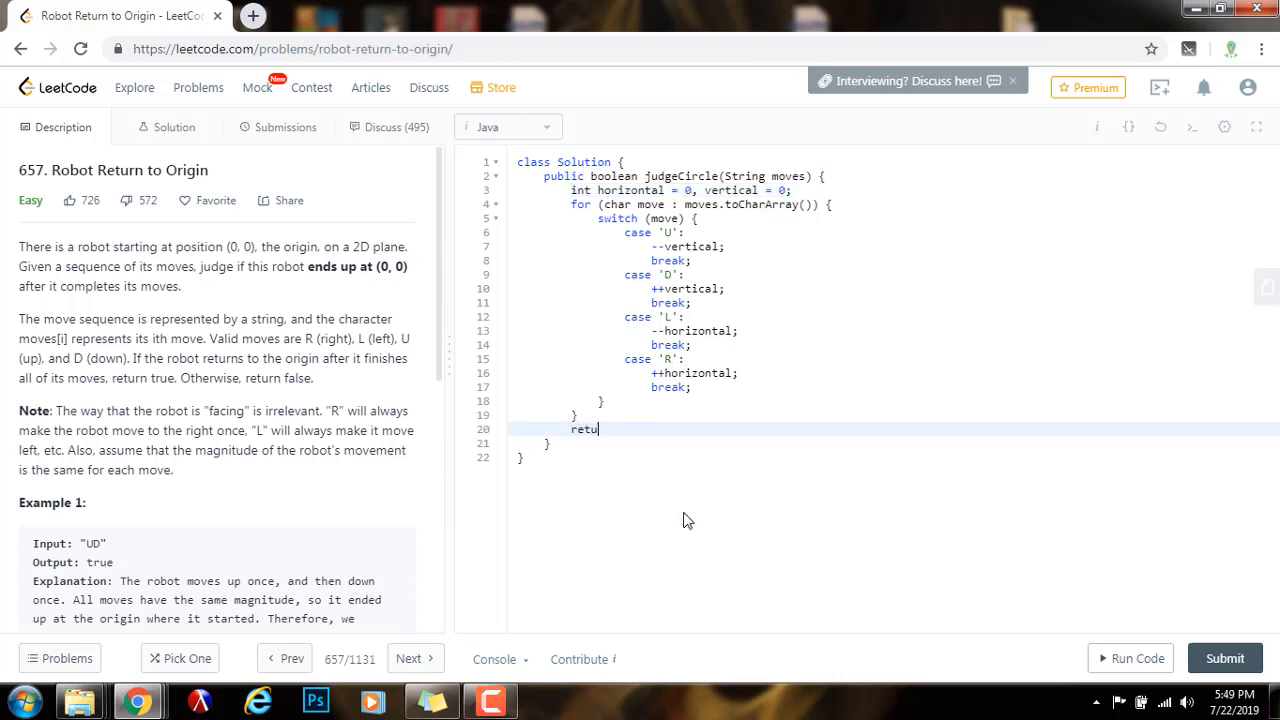
type("rn hori")
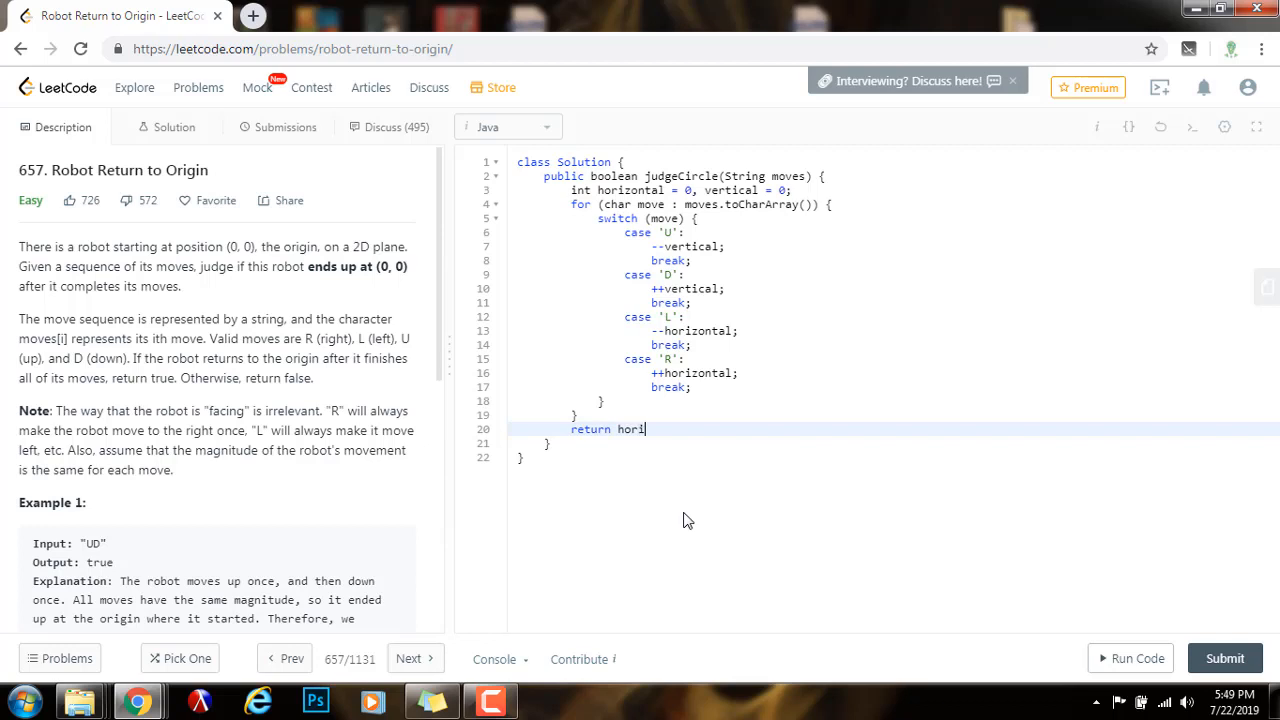
type("zontal == 0 && verti")
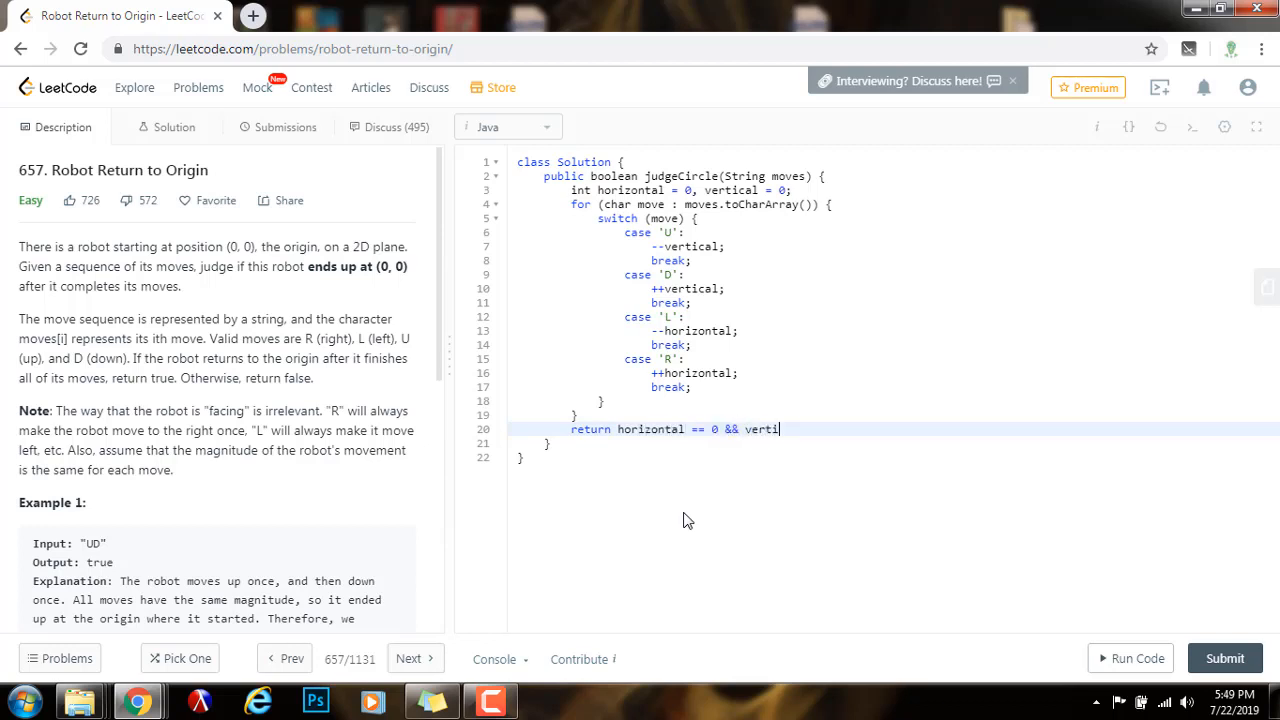
type("cal == 0;")
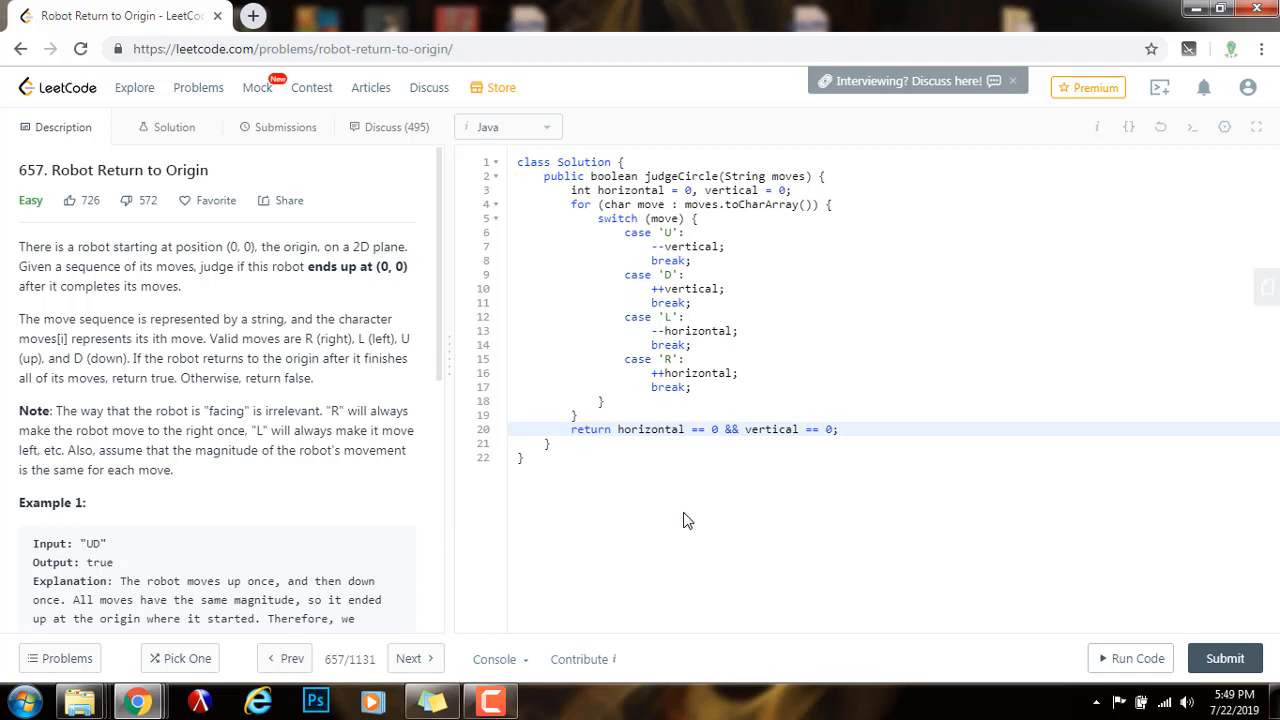
left_click(1130, 658)
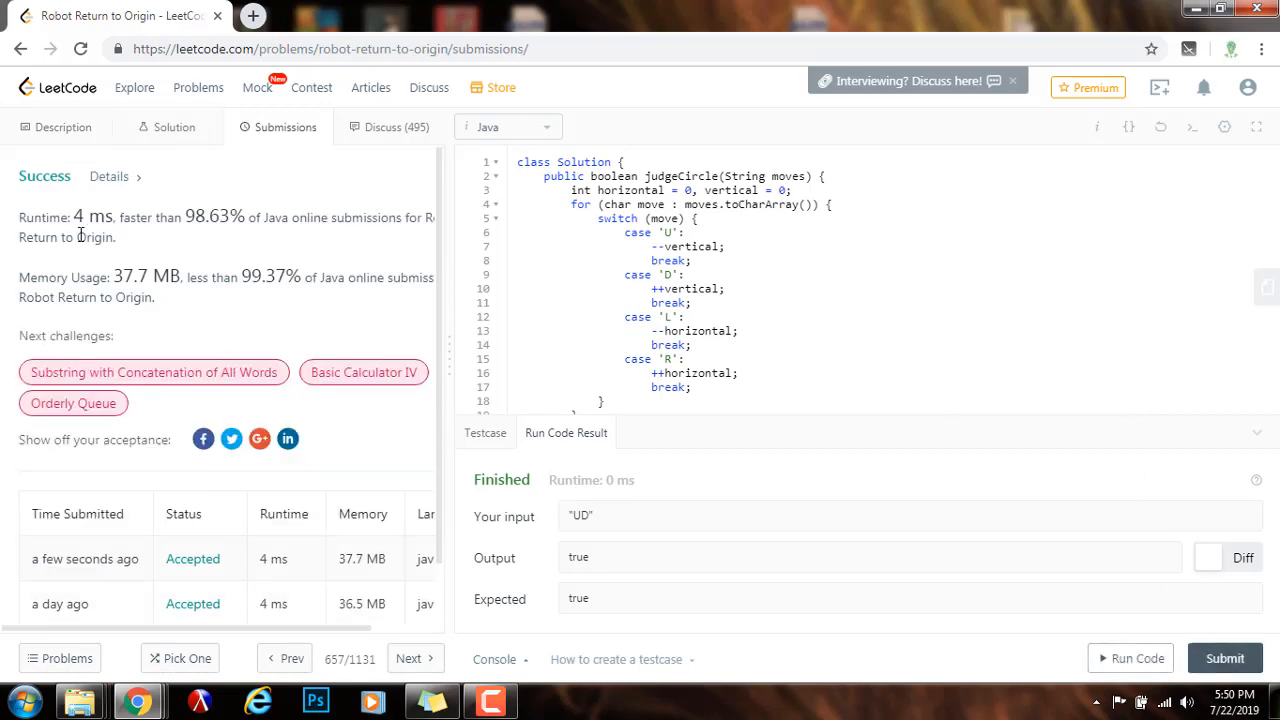
mouse_move(237, 215)
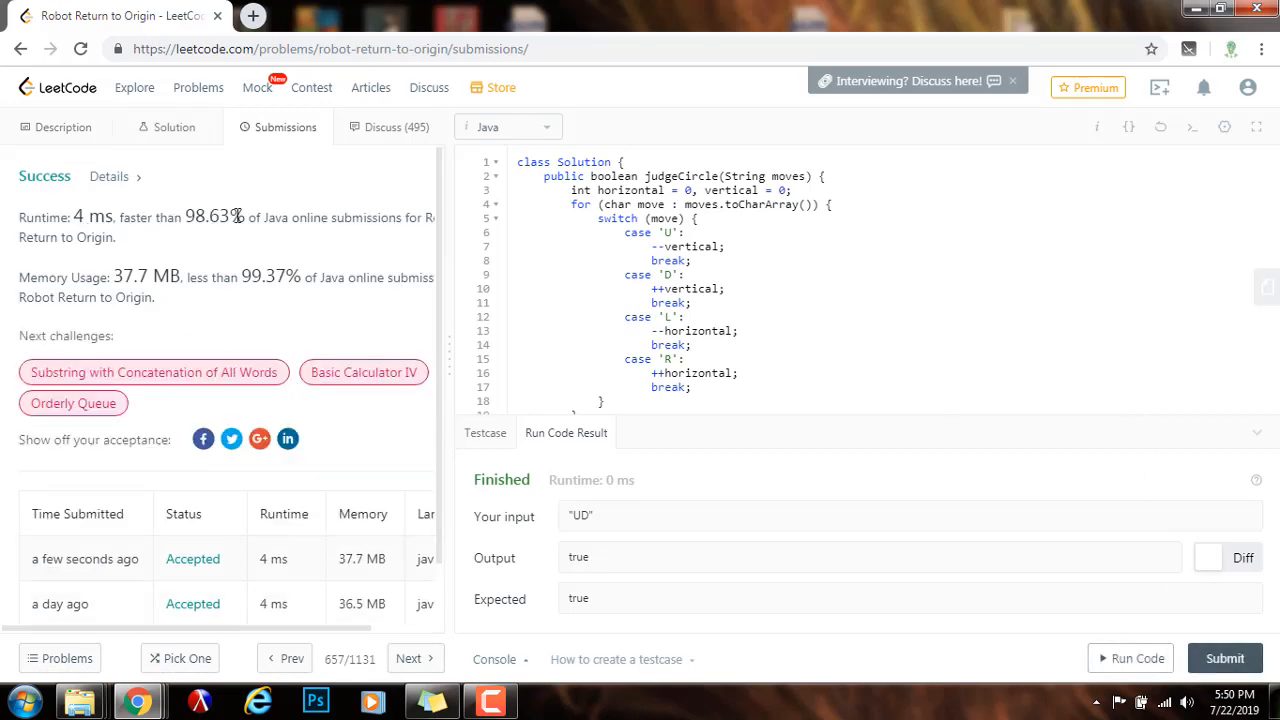
mouse_move(450, 351)
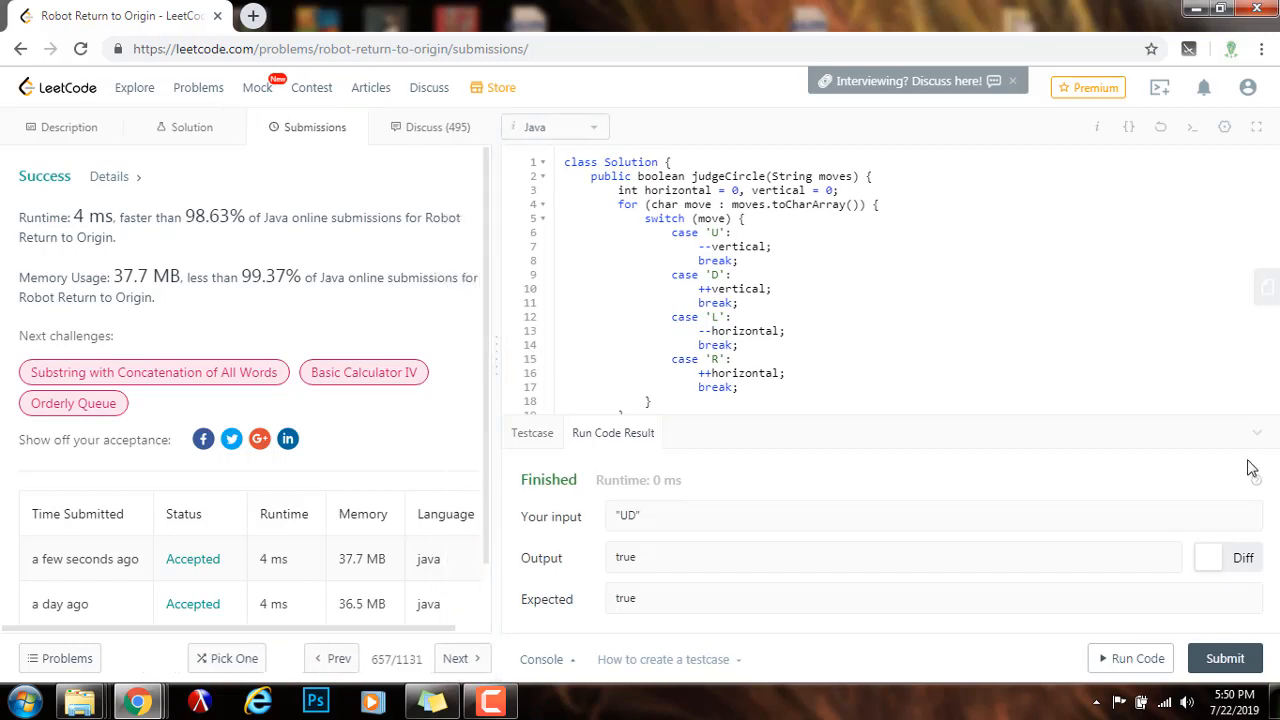
- Collapse the run results panel to view the full accepted solution
left_click(1256, 432)
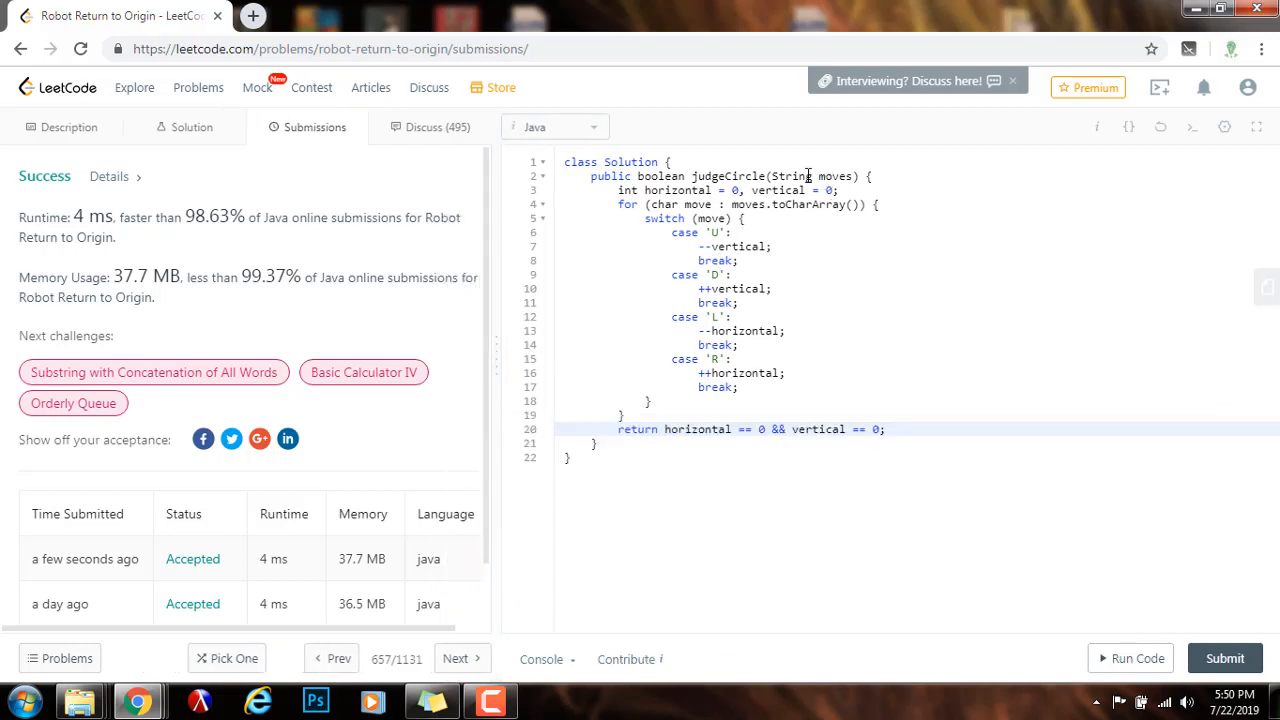